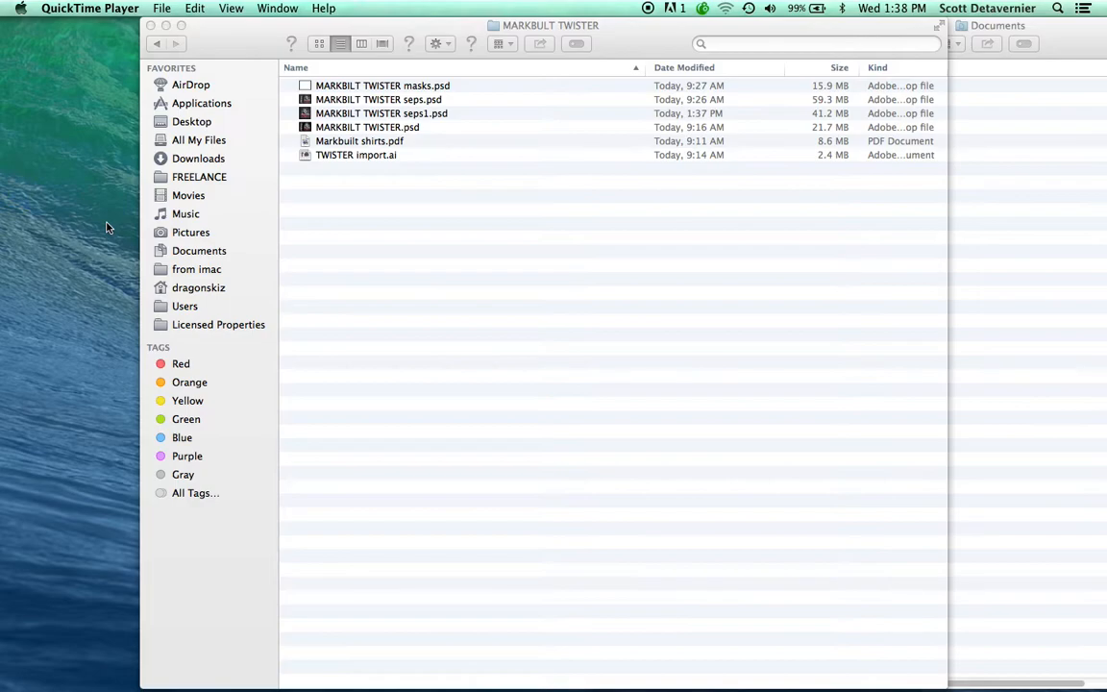
{"action": "mouse_move", "coordinate": [150, 229]}
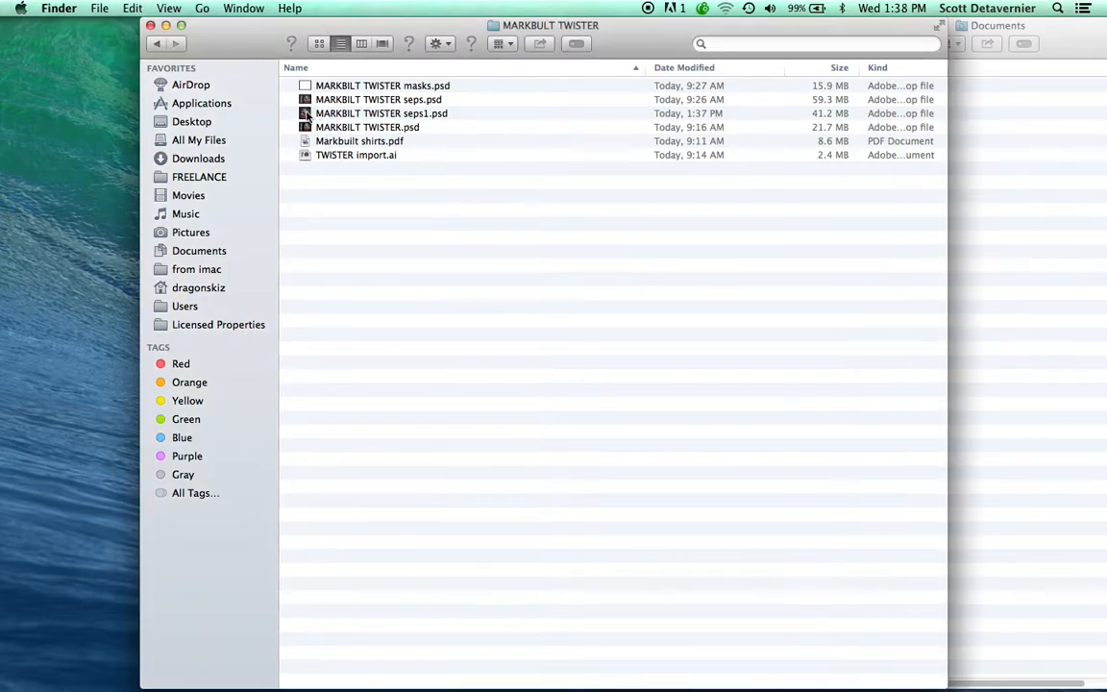
- Open the MARKBILT TWISTER seps1.psd separation file in Photoshop
{"action": "double_click", "coordinate": [380, 112]}
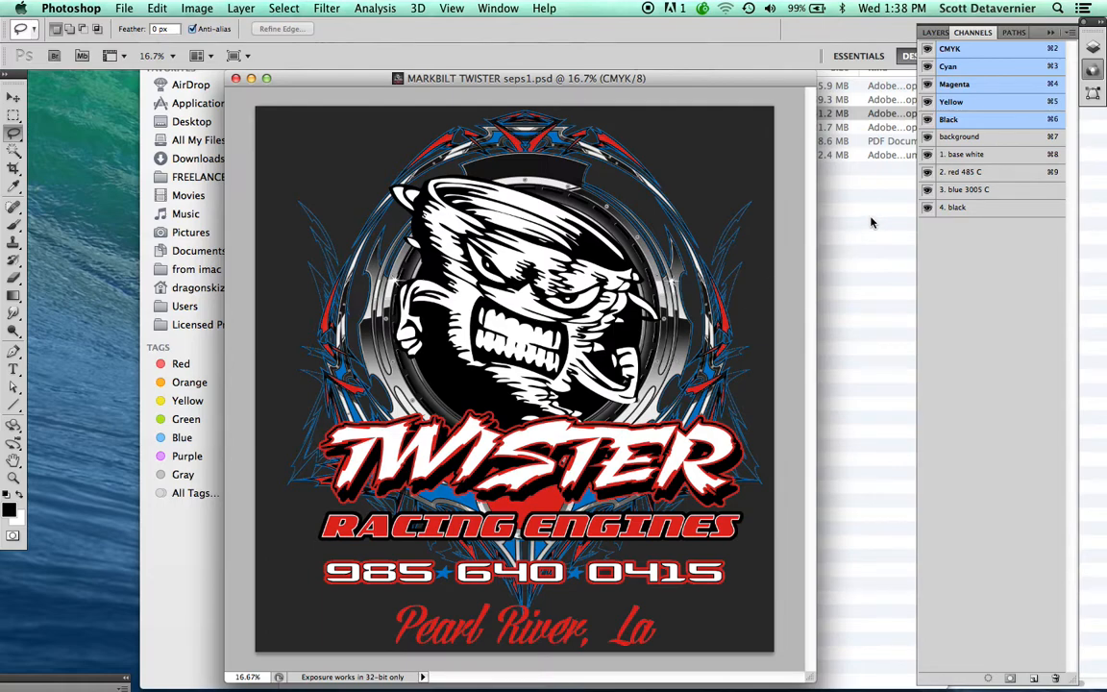
{"action": "mouse_move", "coordinate": [796, 215]}
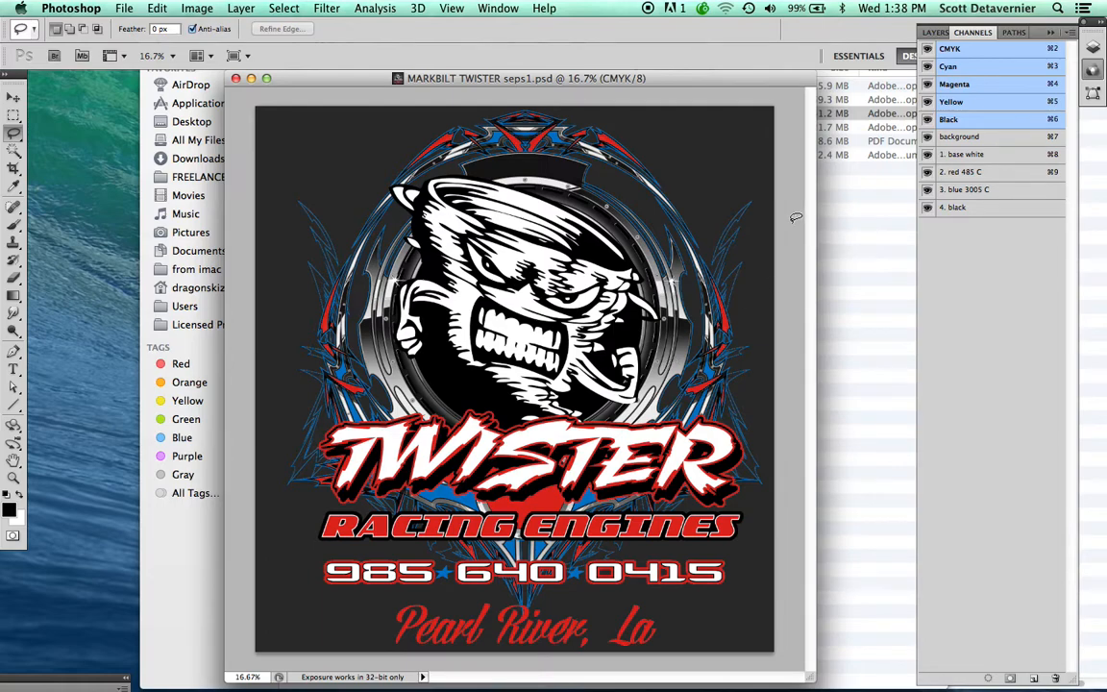
{"action": "mouse_move", "coordinate": [817, 211]}
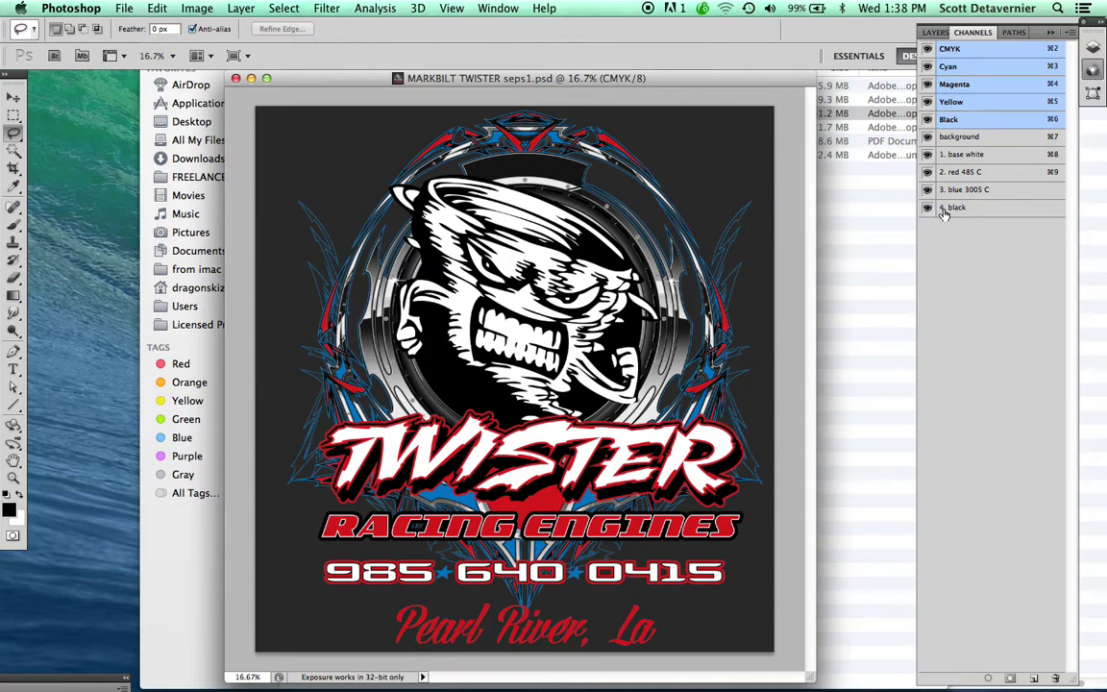
{"action": "mouse_move", "coordinate": [953, 213]}
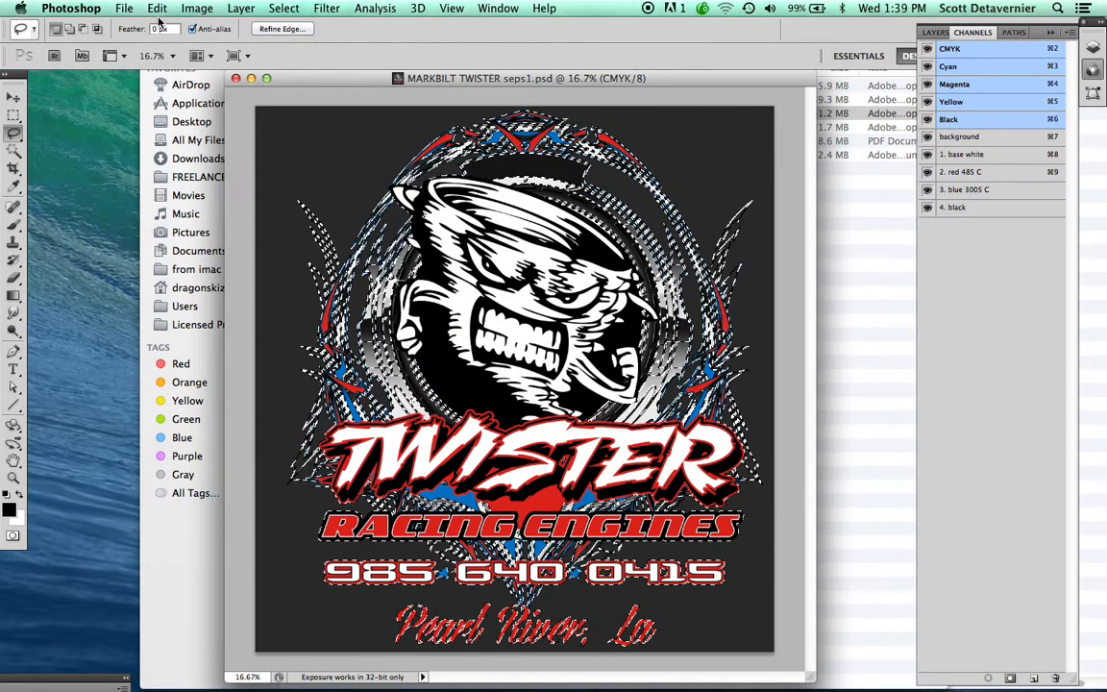
- Undo loading the black channel selection via Edit > Undo Load Selection
{"action": "left_click", "coordinate": [158, 8]}
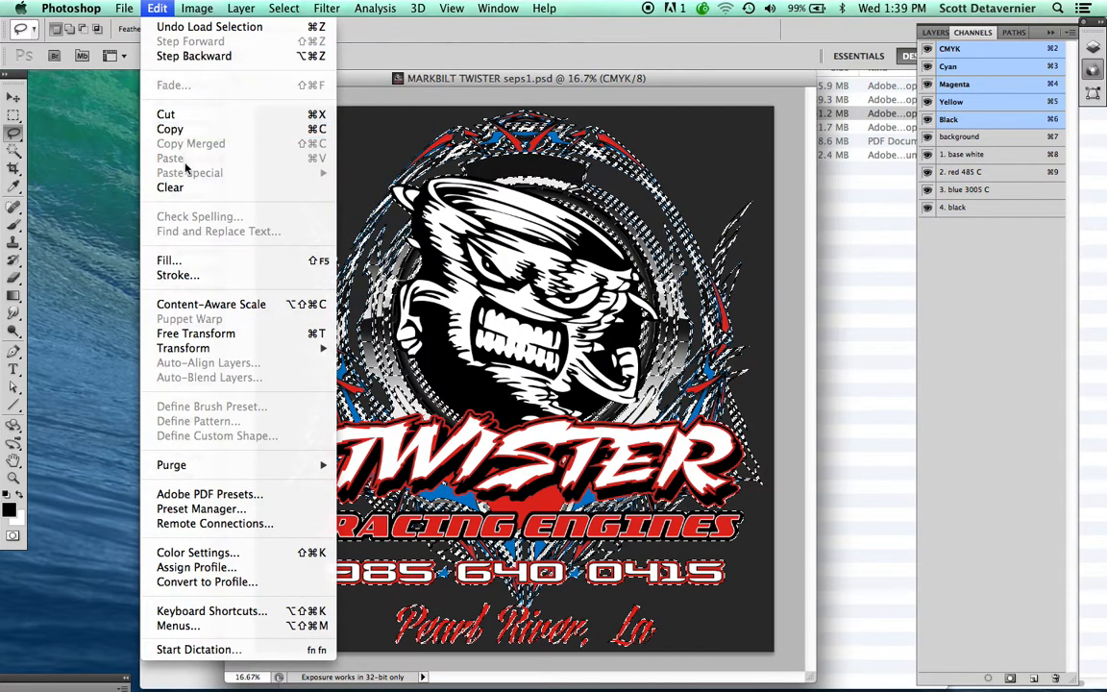
{"action": "left_click", "coordinate": [196, 7]}
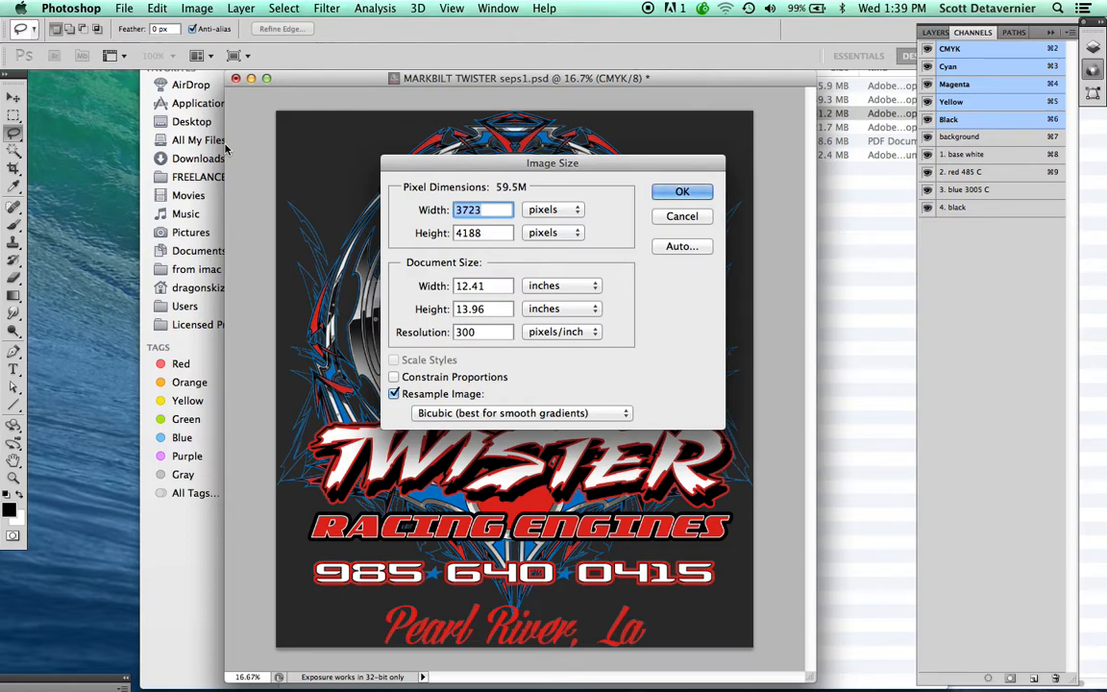
{"action": "mouse_move", "coordinate": [411, 192]}
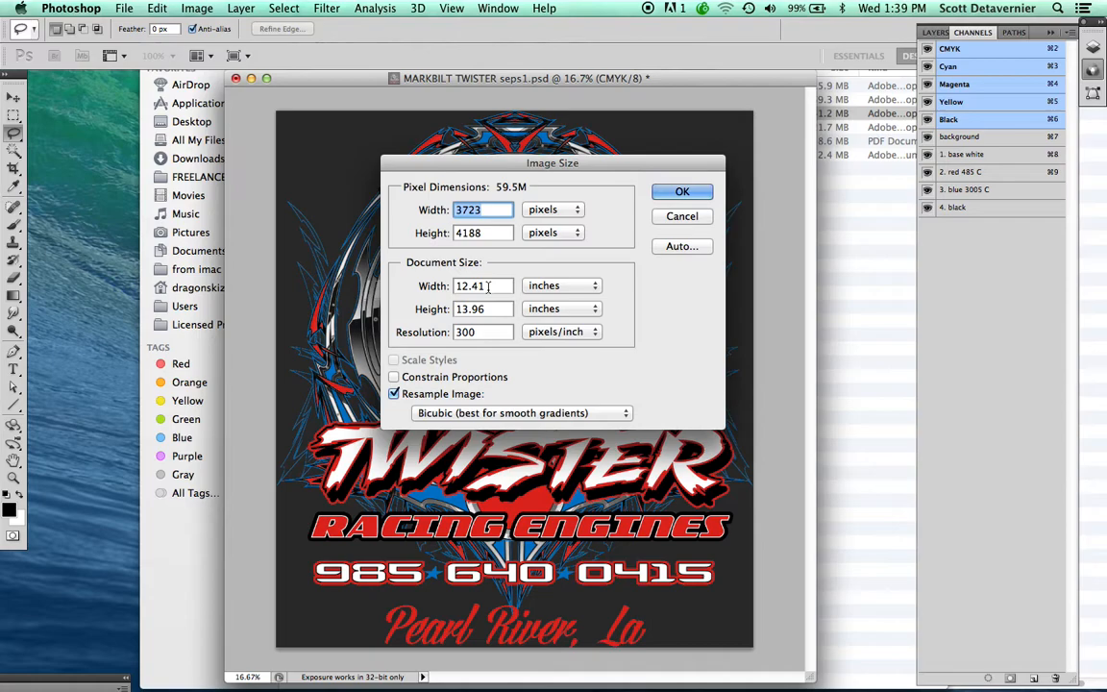
{"action": "mouse_move", "coordinate": [485, 284]}
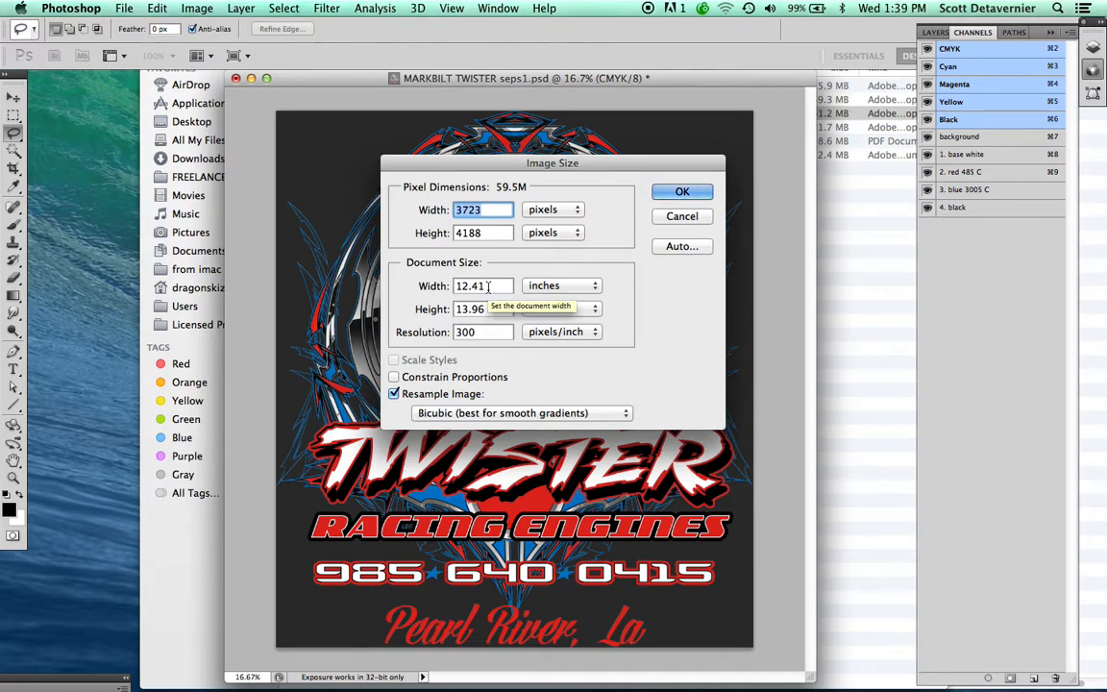
{"action": "mouse_move", "coordinate": [471, 308]}
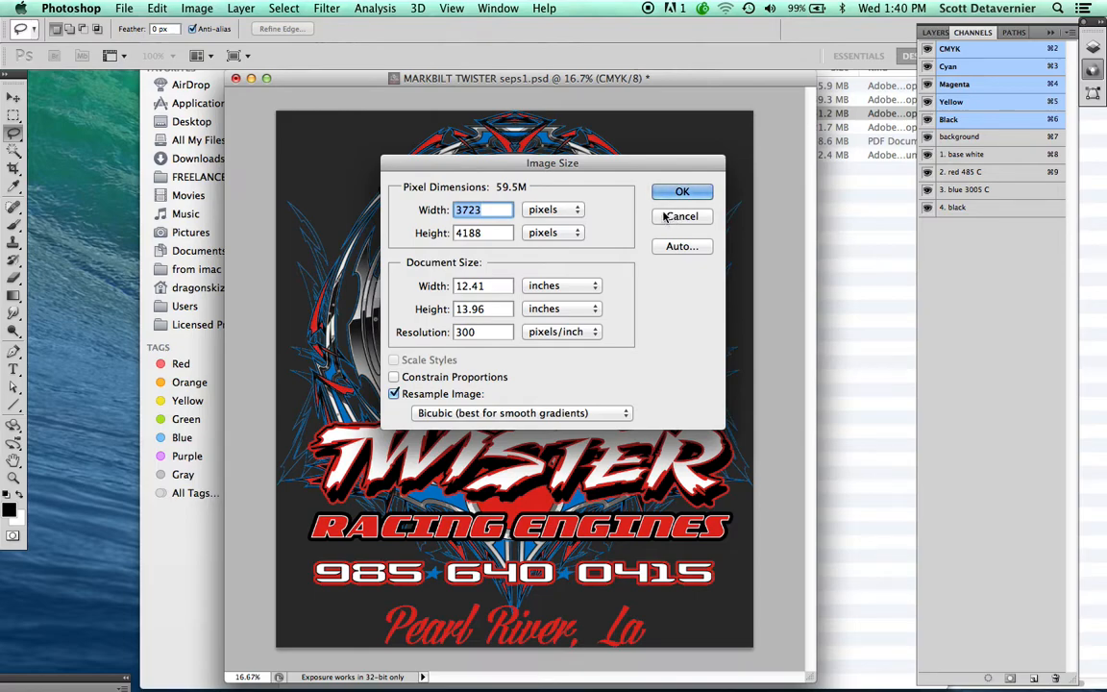
{"action": "mouse_move", "coordinate": [661, 221]}
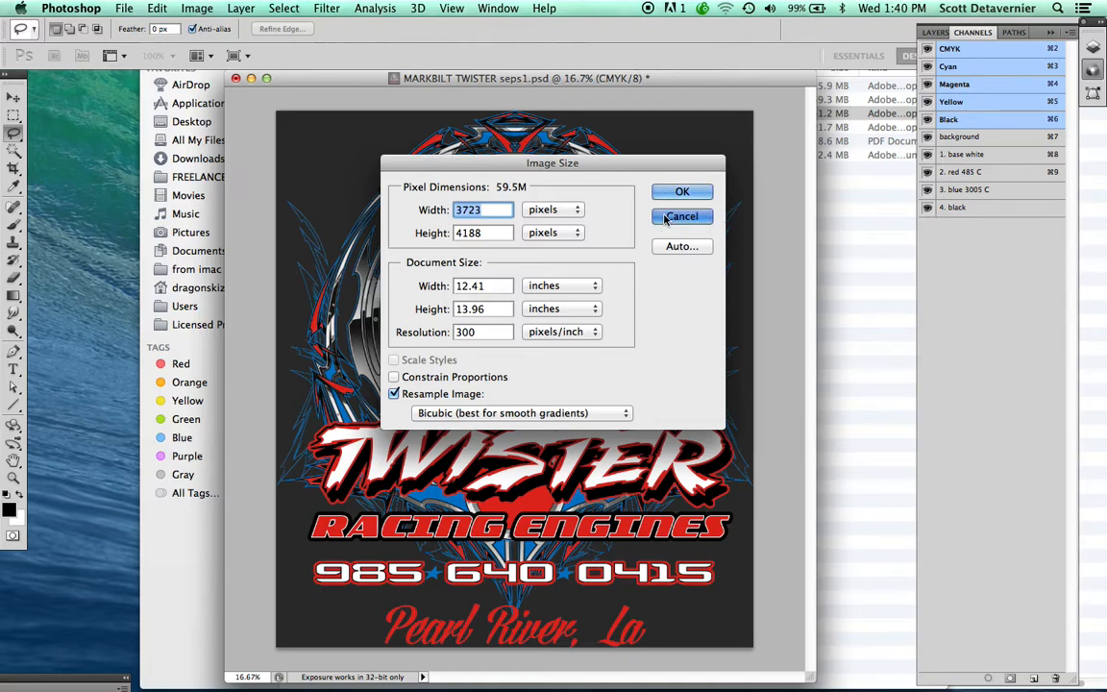
{"action": "left_click", "coordinate": [680, 216]}
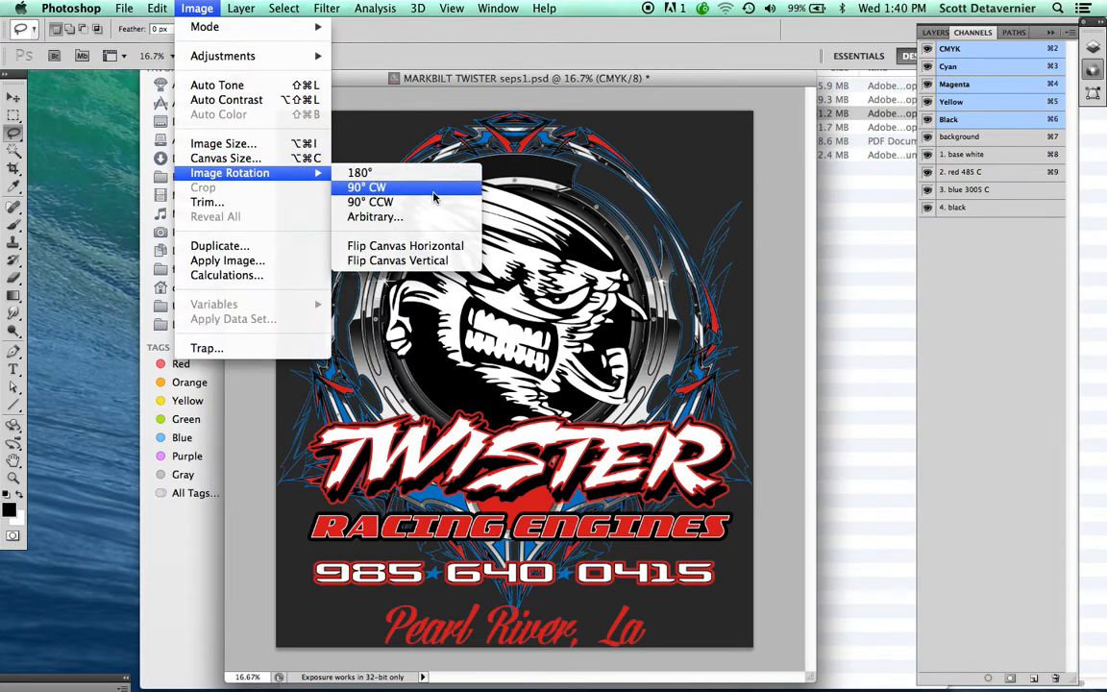
- Rotate the Twister artwork 90 degrees clockwise via Image Rotation
{"action": "left_click", "coordinate": [366, 186]}
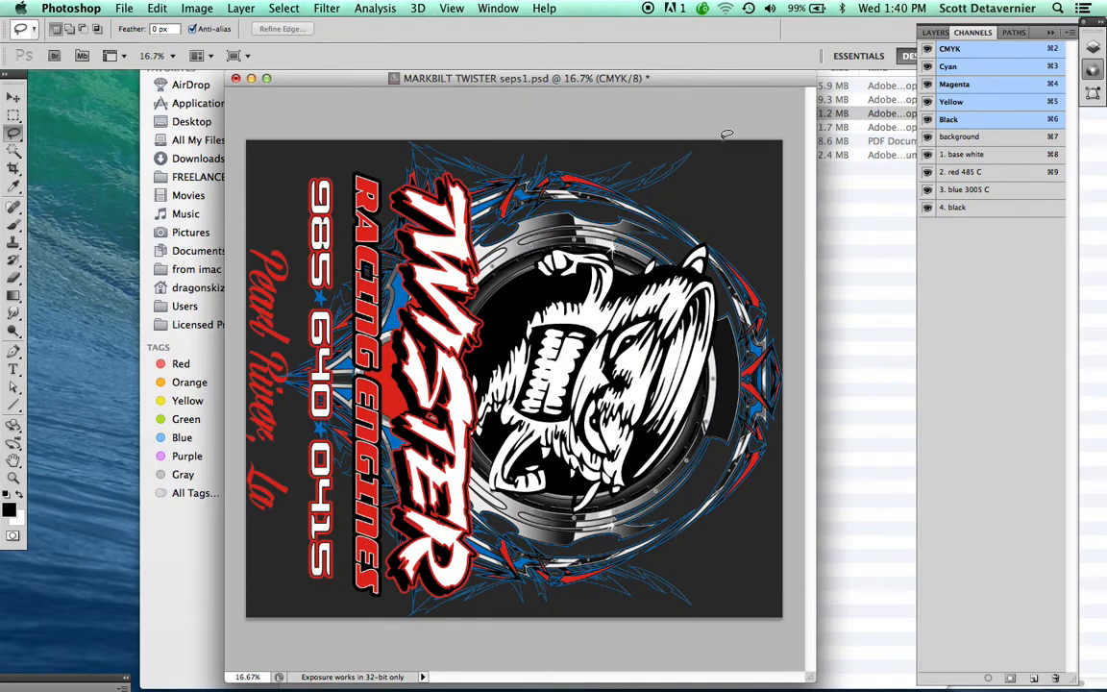
{"action": "mouse_move", "coordinate": [559, 123]}
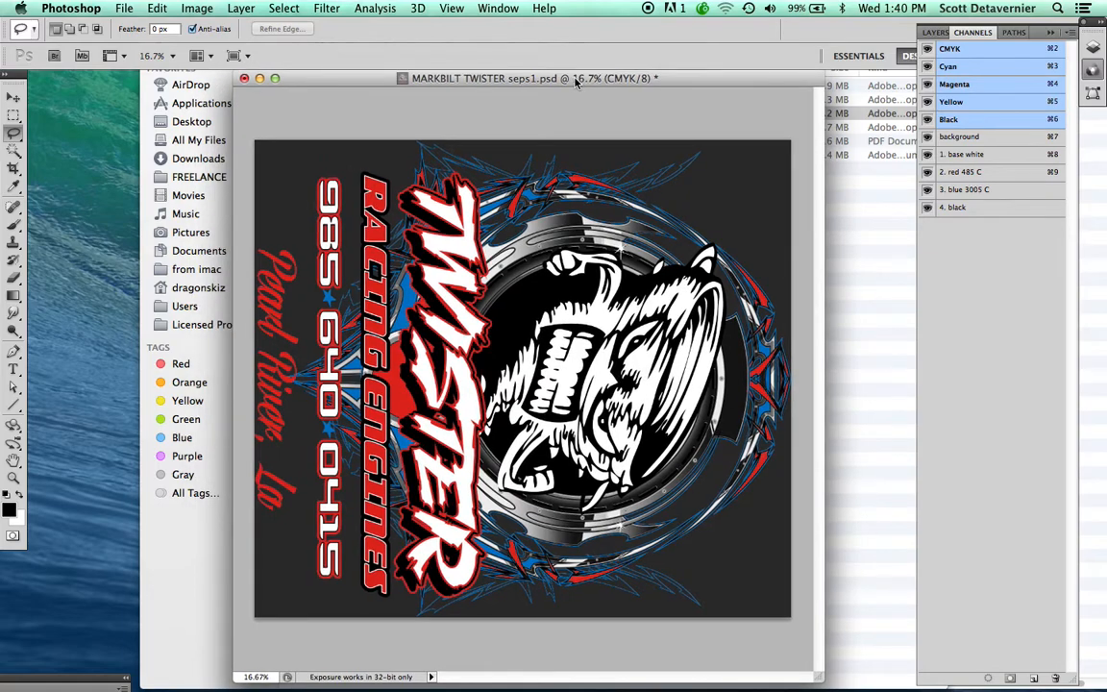
{"action": "mouse_move", "coordinate": [438, 114]}
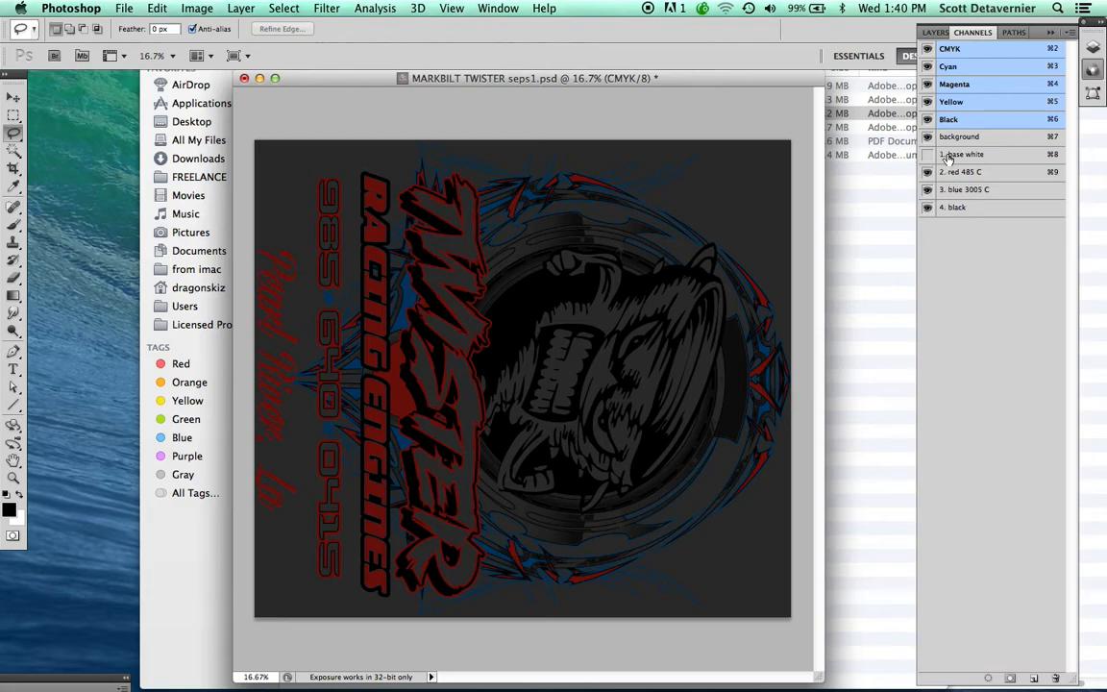
- Make the 1. base white spot channel active while keeping the other channels visible
{"action": "left_click", "coordinate": [963, 154]}
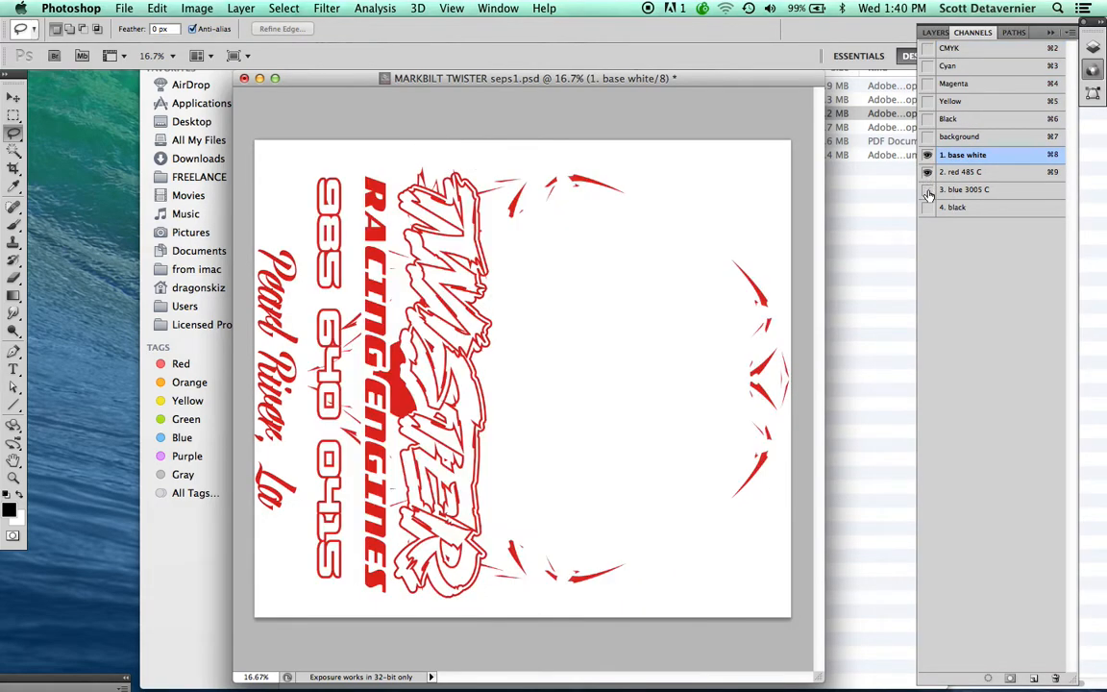
{"action": "left_click", "coordinate": [926, 191]}
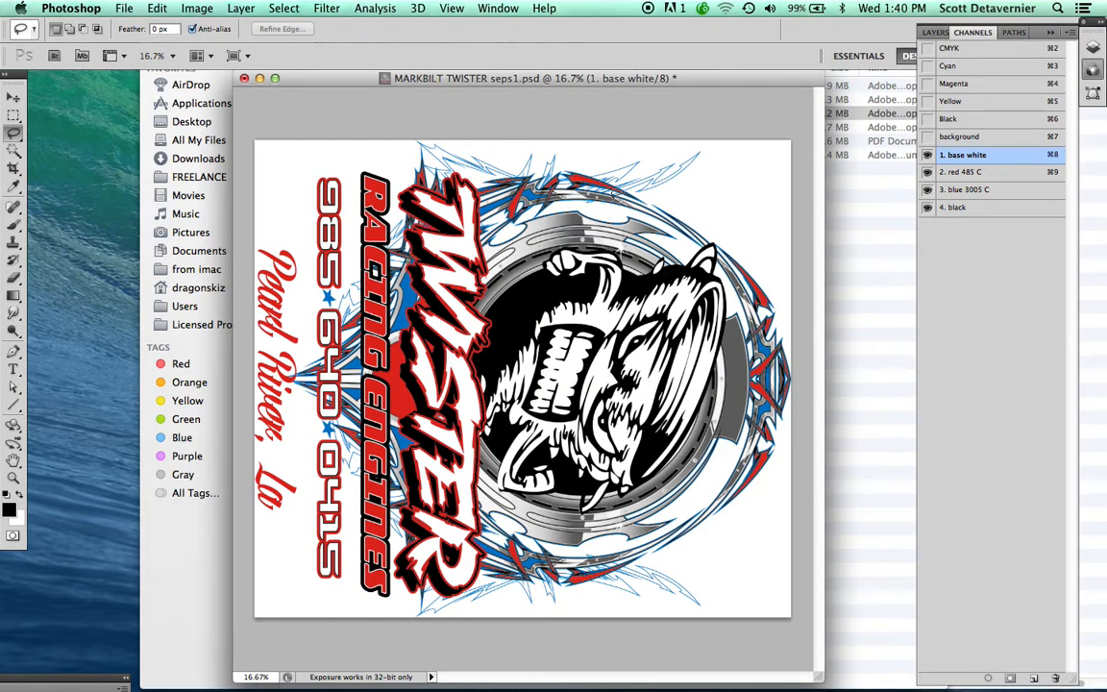
{"action": "left_click", "coordinate": [123, 8]}
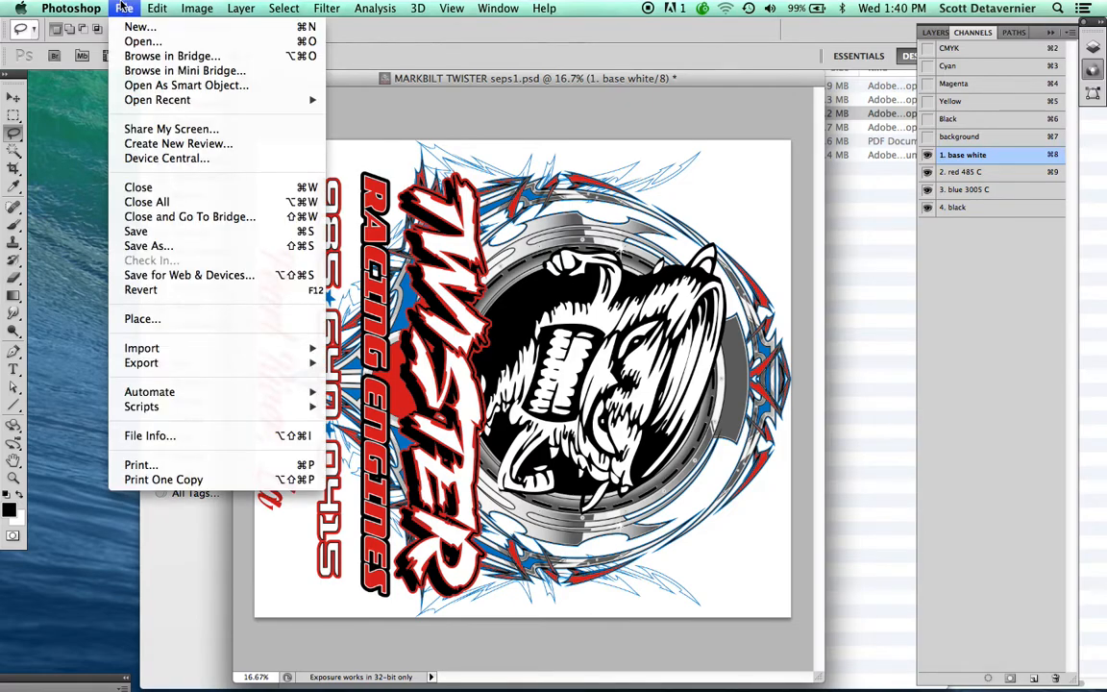
{"action": "mouse_move", "coordinate": [149, 434]}
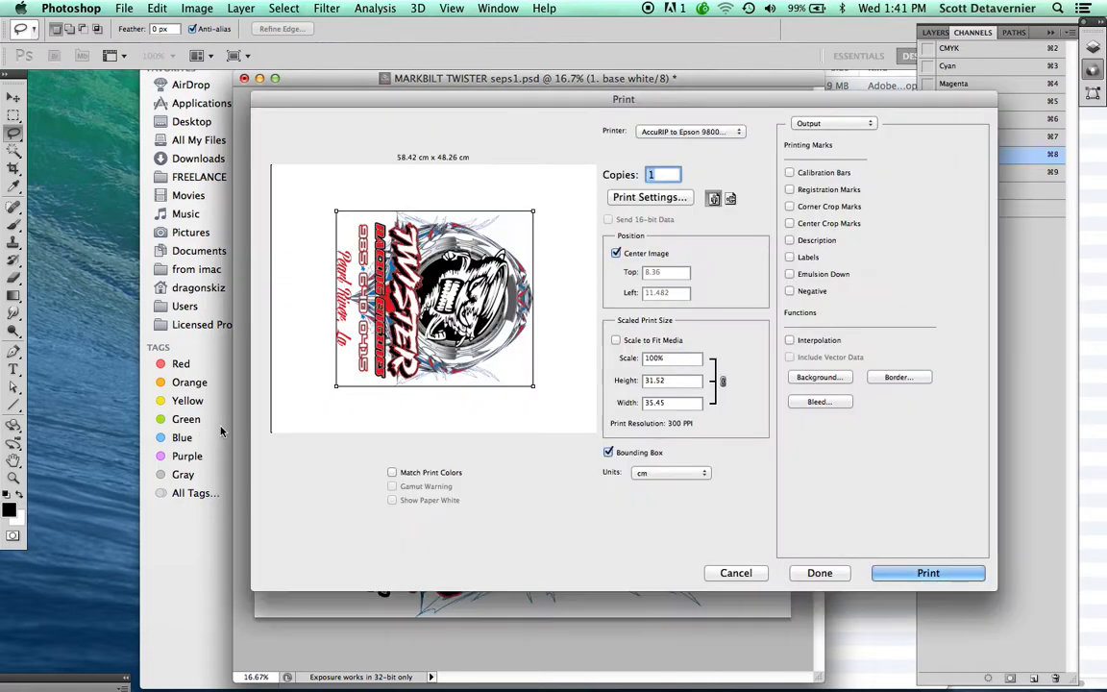
{"action": "mouse_move", "coordinate": [550, 238]}
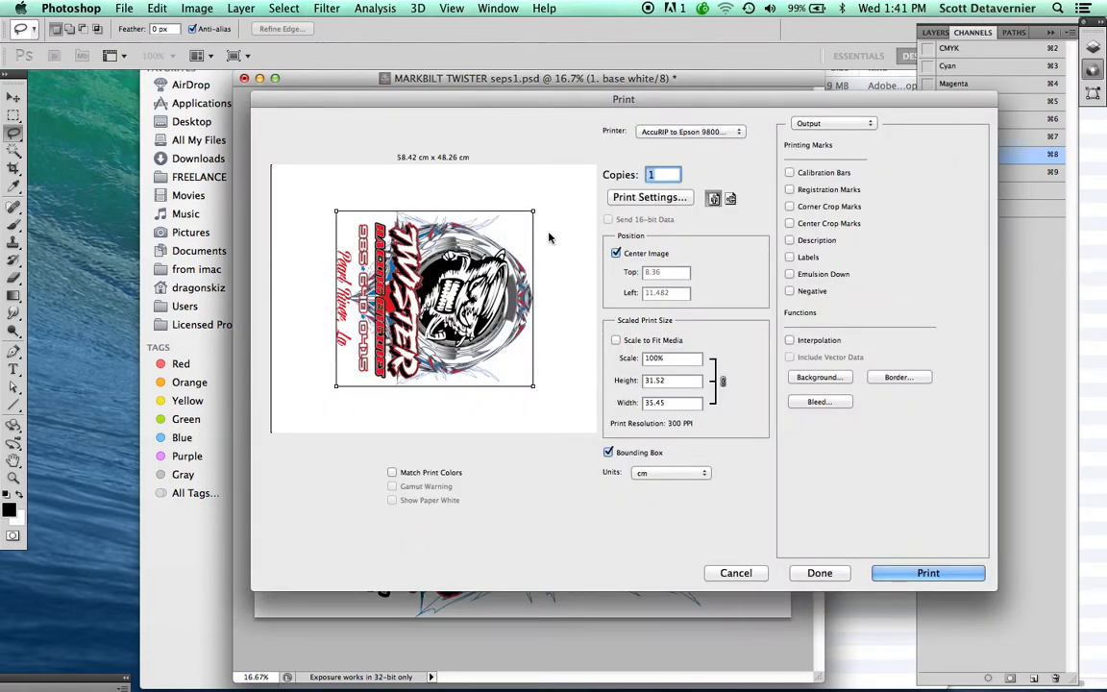
{"action": "mouse_move", "coordinate": [638, 140]}
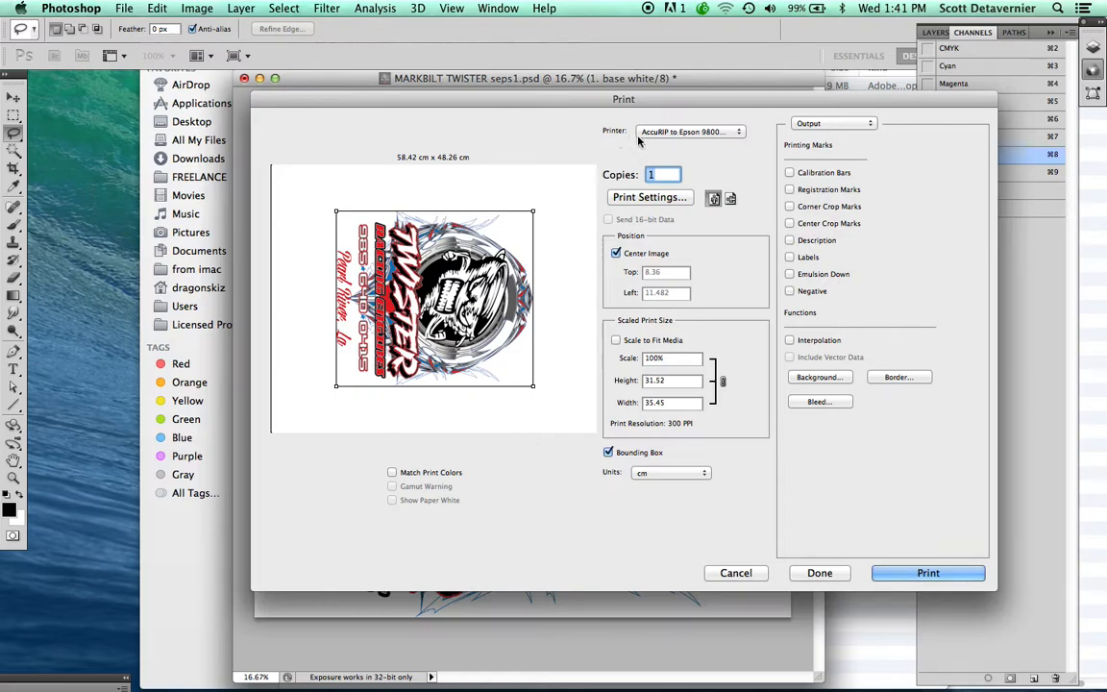
- Keep AccuRIP to Epson 9800 as the selected printer in the Print dialog
{"action": "left_click", "coordinate": [690, 130]}
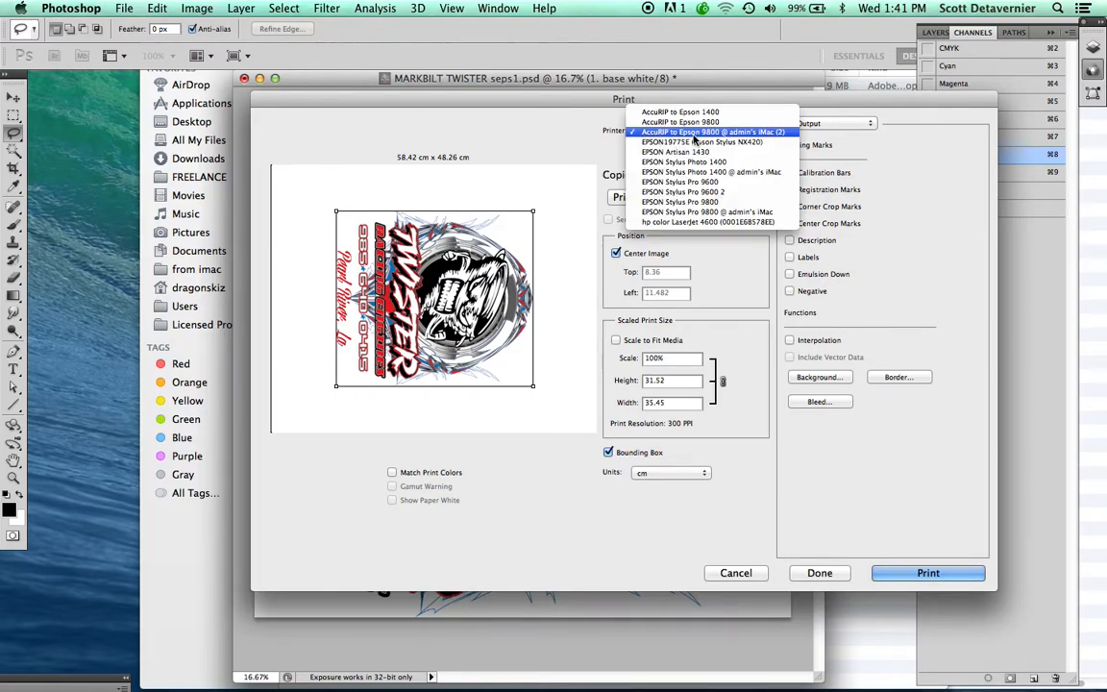
{"action": "left_click", "coordinate": [709, 130]}
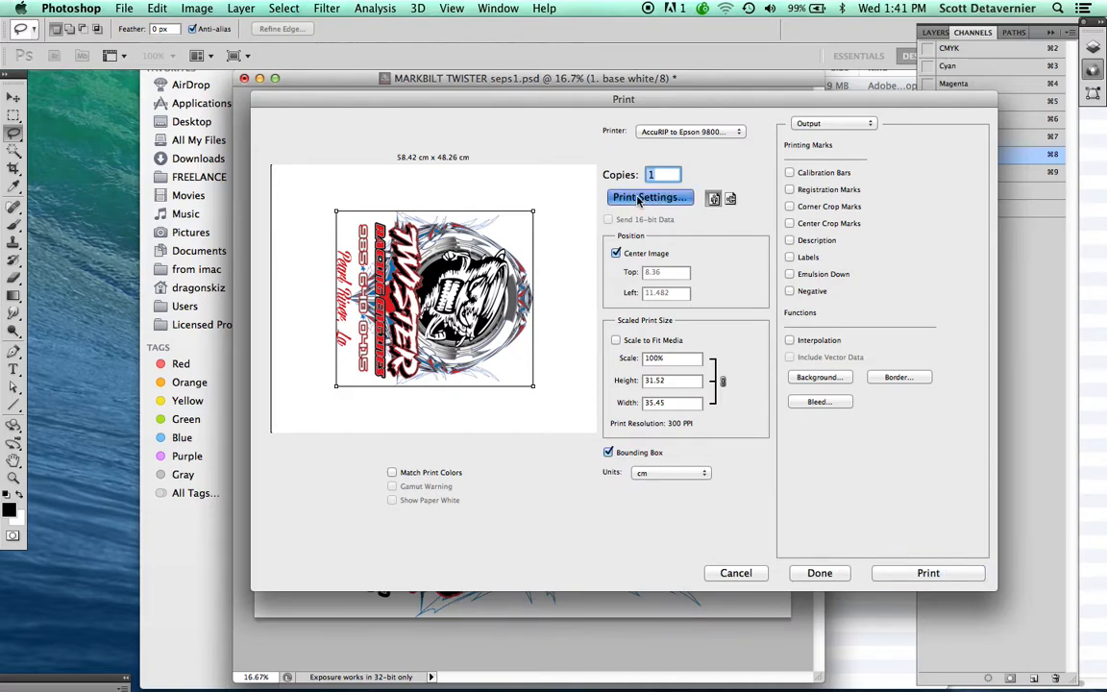
- From the Paper Size menu, choose Manage Custom Sizes for the AccuRIP printer
{"action": "left_click", "coordinate": [650, 196]}
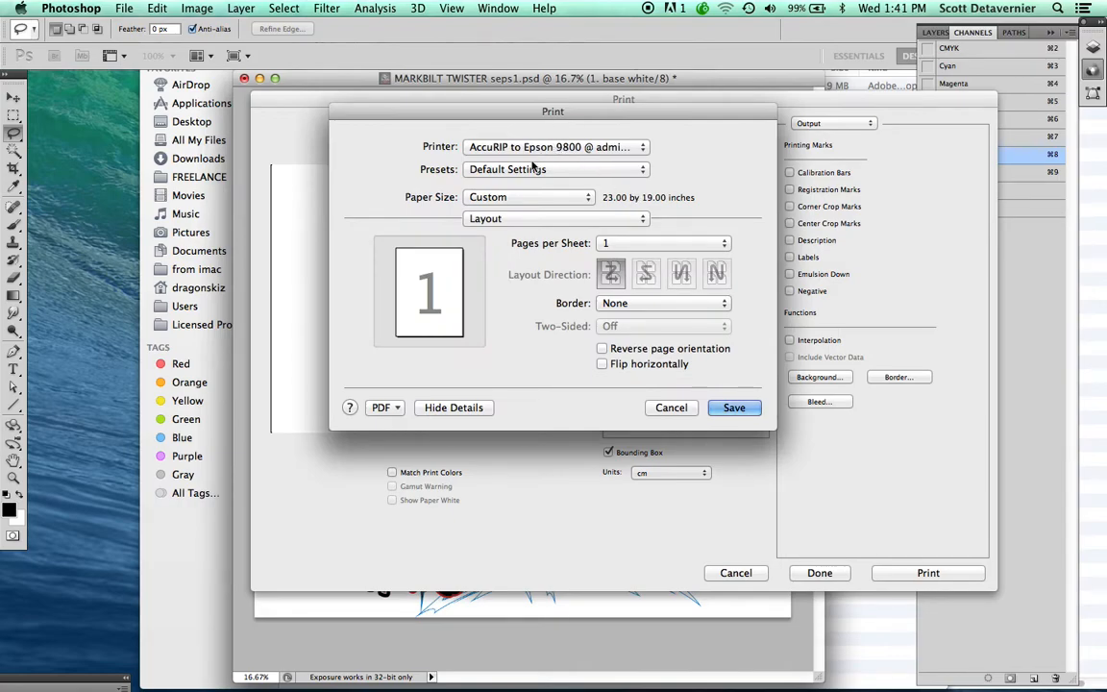
{"action": "mouse_move", "coordinate": [577, 204]}
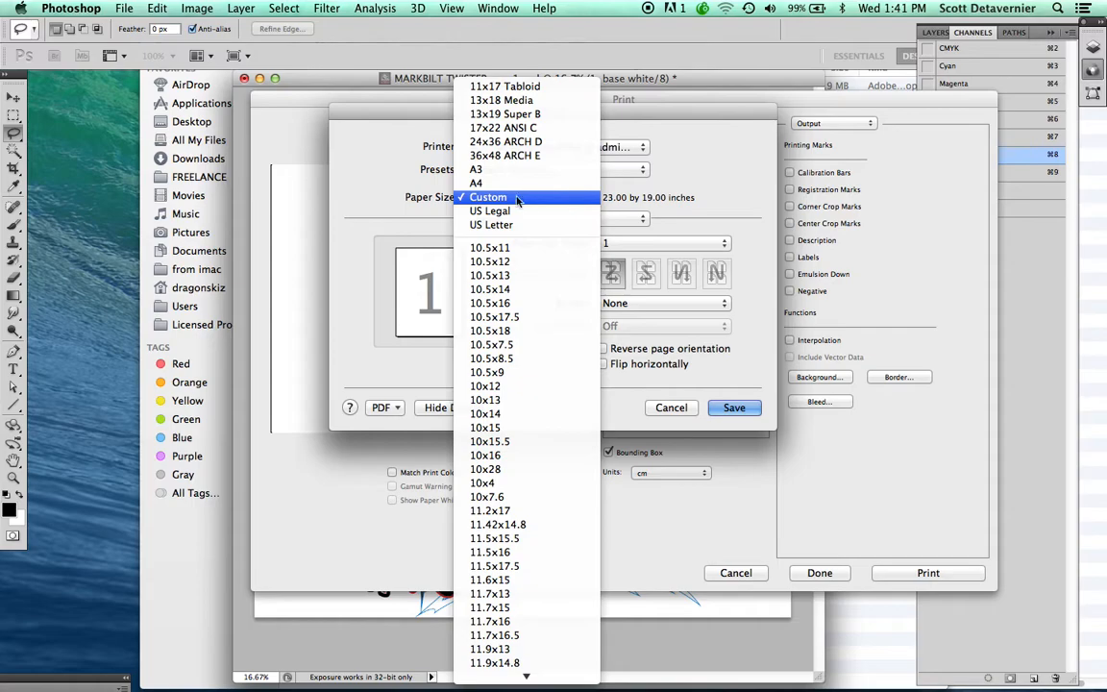
{"action": "mouse_move", "coordinate": [498, 523]}
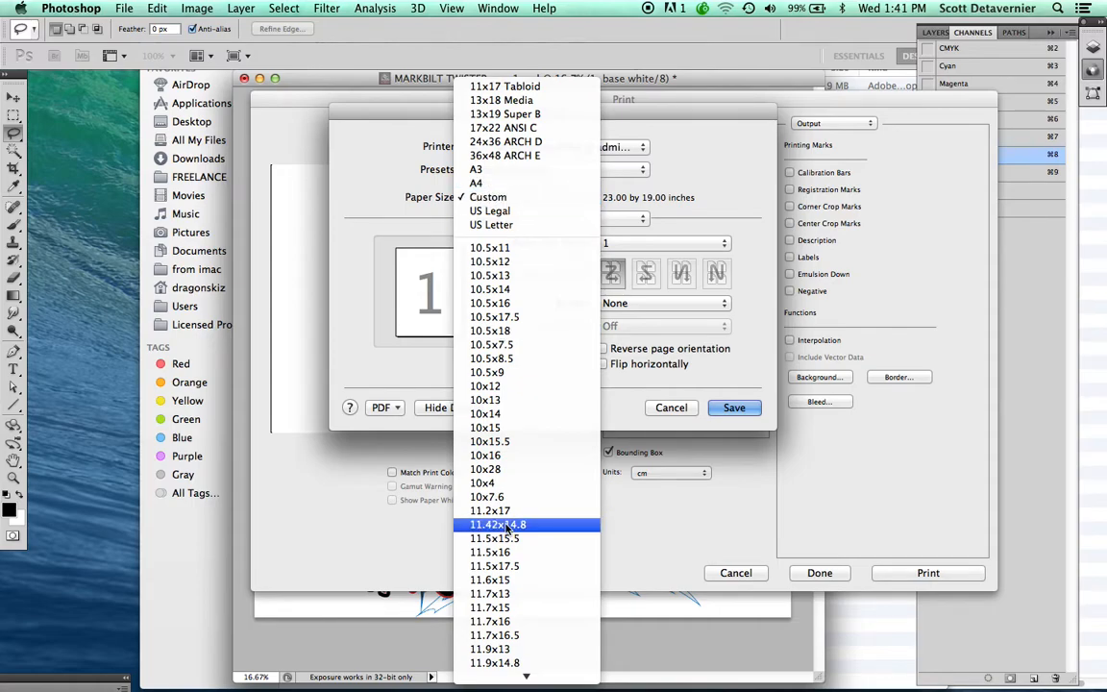
{"action": "scroll", "scroll_direction": "down", "scroll_amount": 3}
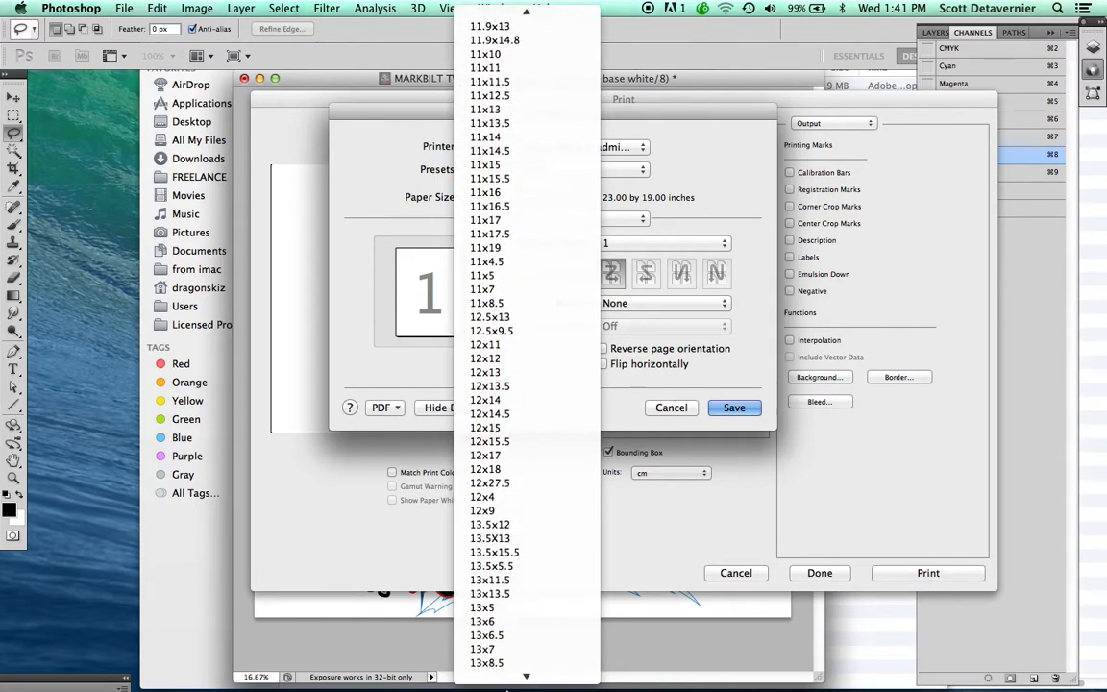
{"action": "scroll", "scroll_direction": "down", "scroll_amount": 3}
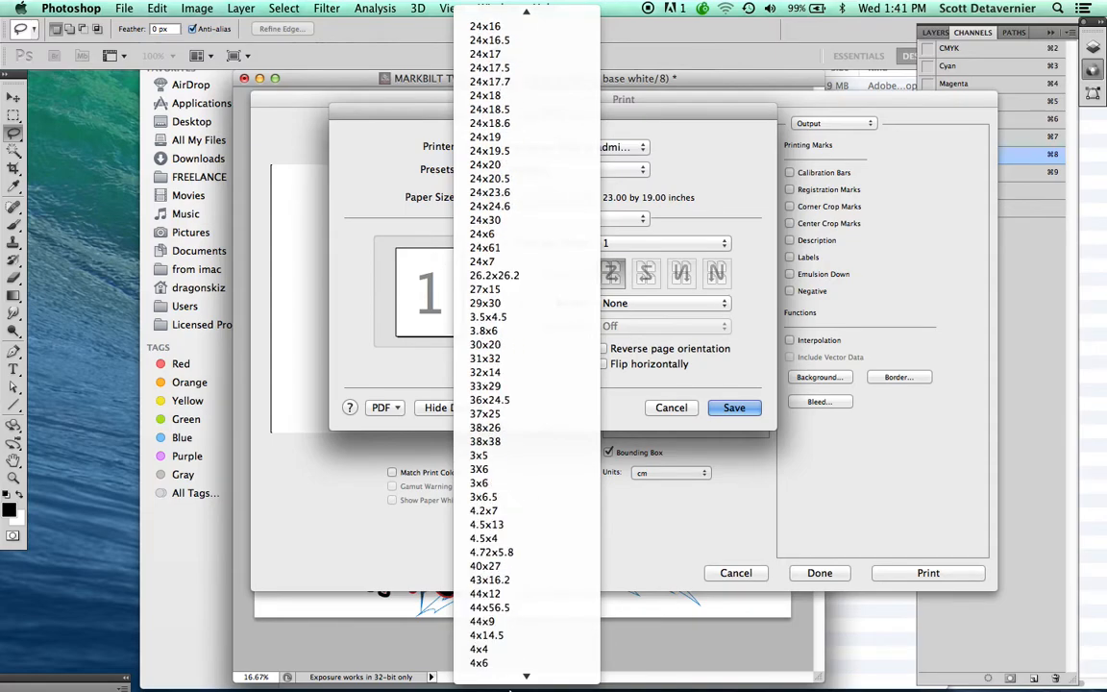
{"action": "scroll", "scroll_direction": "down", "scroll_amount": 3}
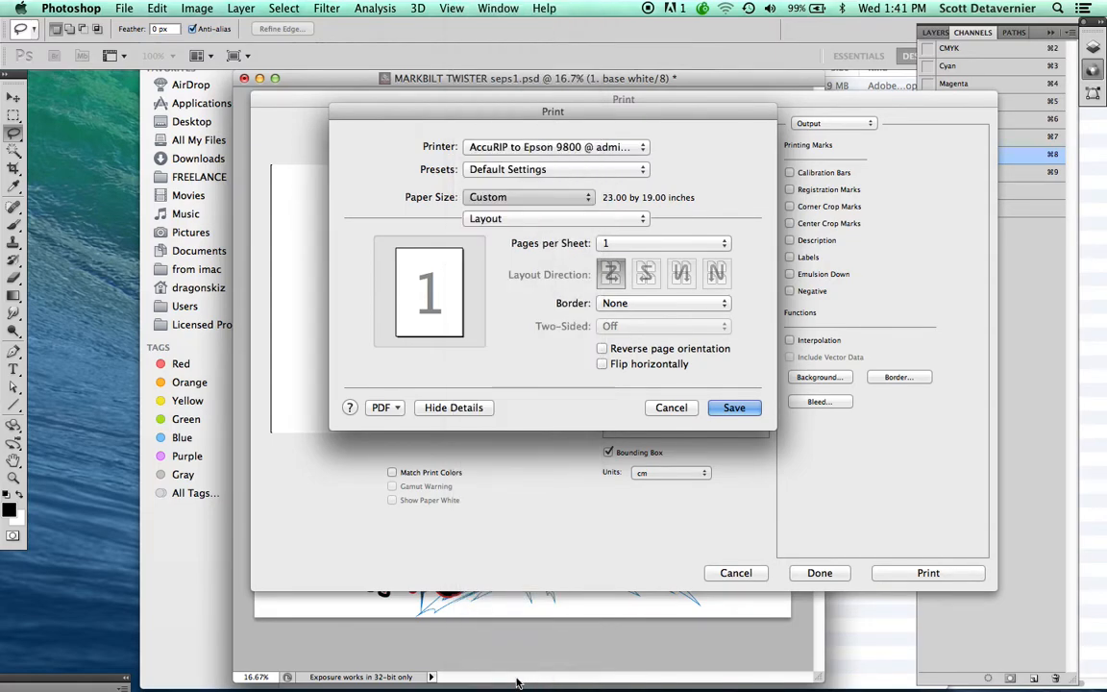
{"action": "left_click", "coordinate": [528, 196]}
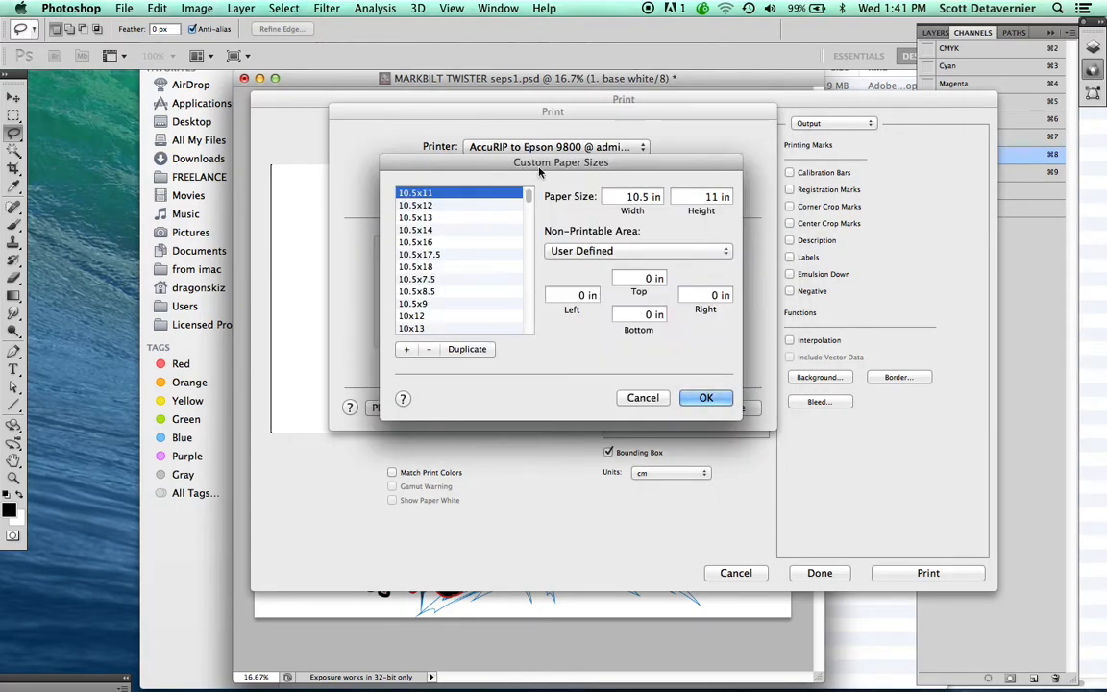
- Add a new custom paper size named 15x13.5 and begin entering its dimensions
{"action": "scroll", "scroll_direction": "down", "scroll_amount": 3}
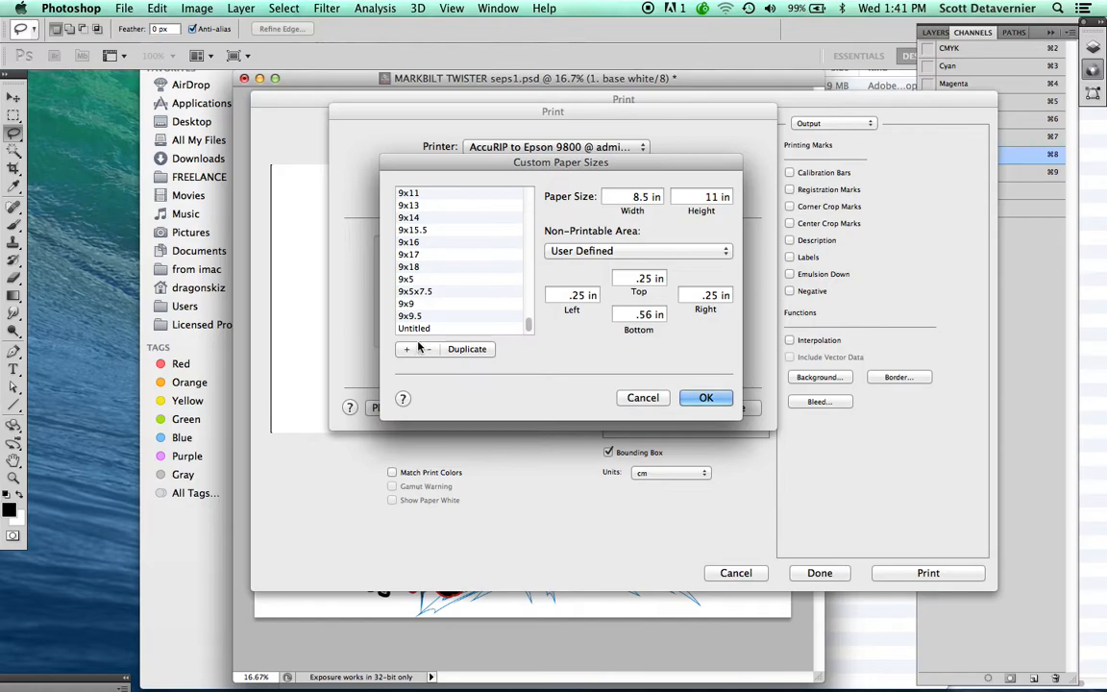
{"action": "left_click", "coordinate": [406, 350]}
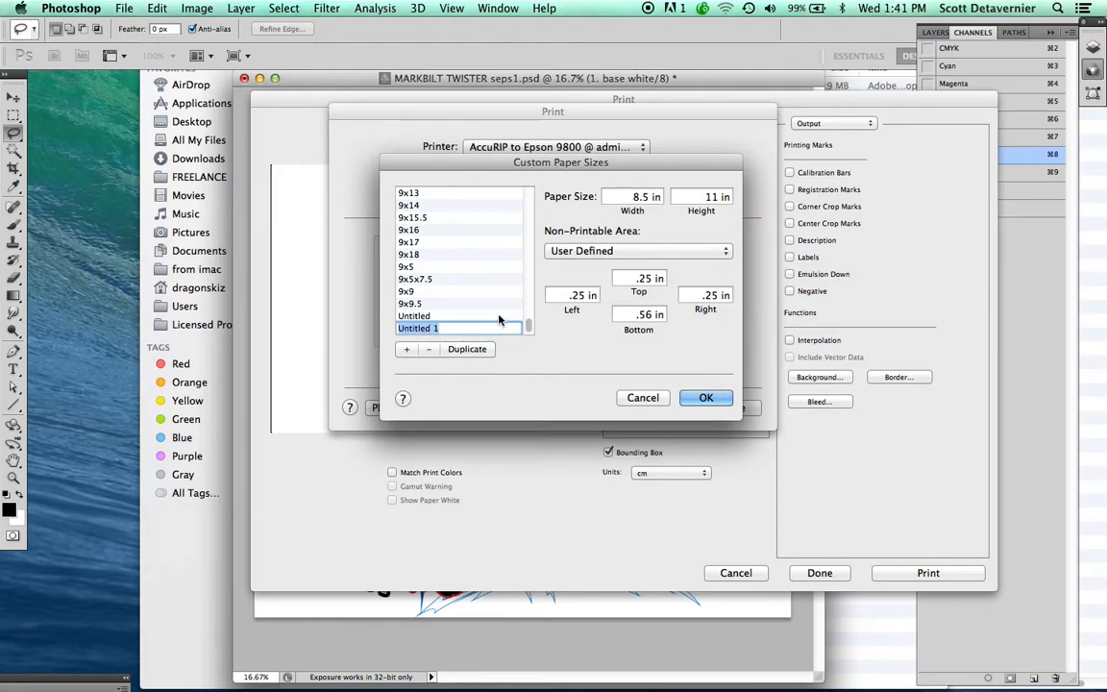
{"action": "type", "text": "15"}
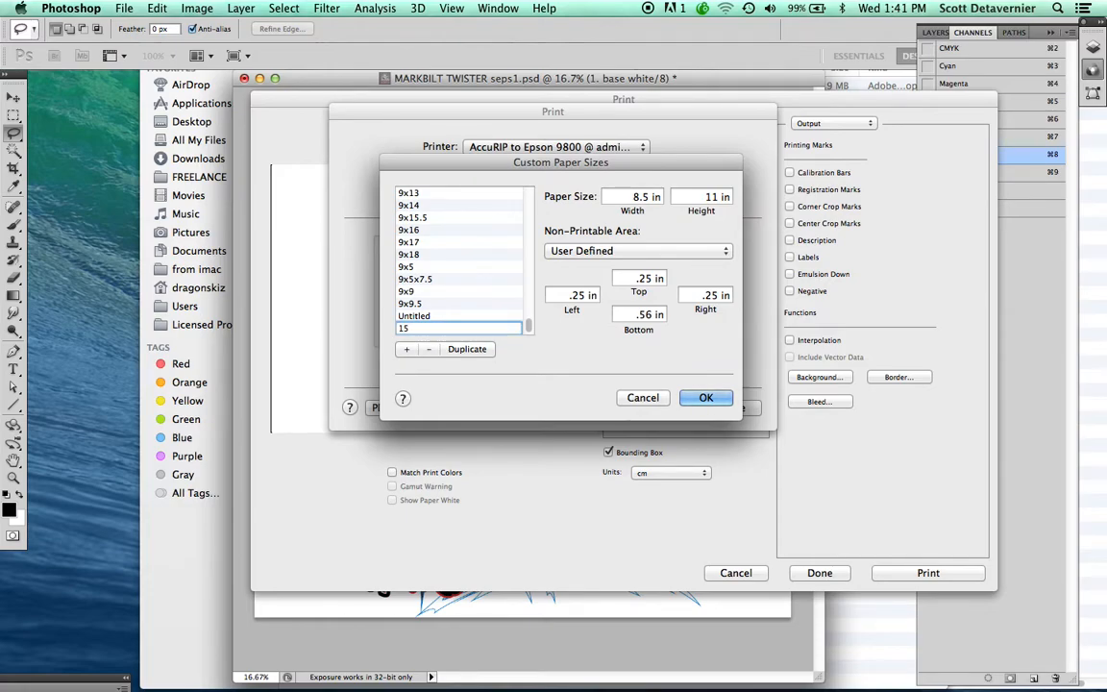
{"action": "type", "text": "x13"}
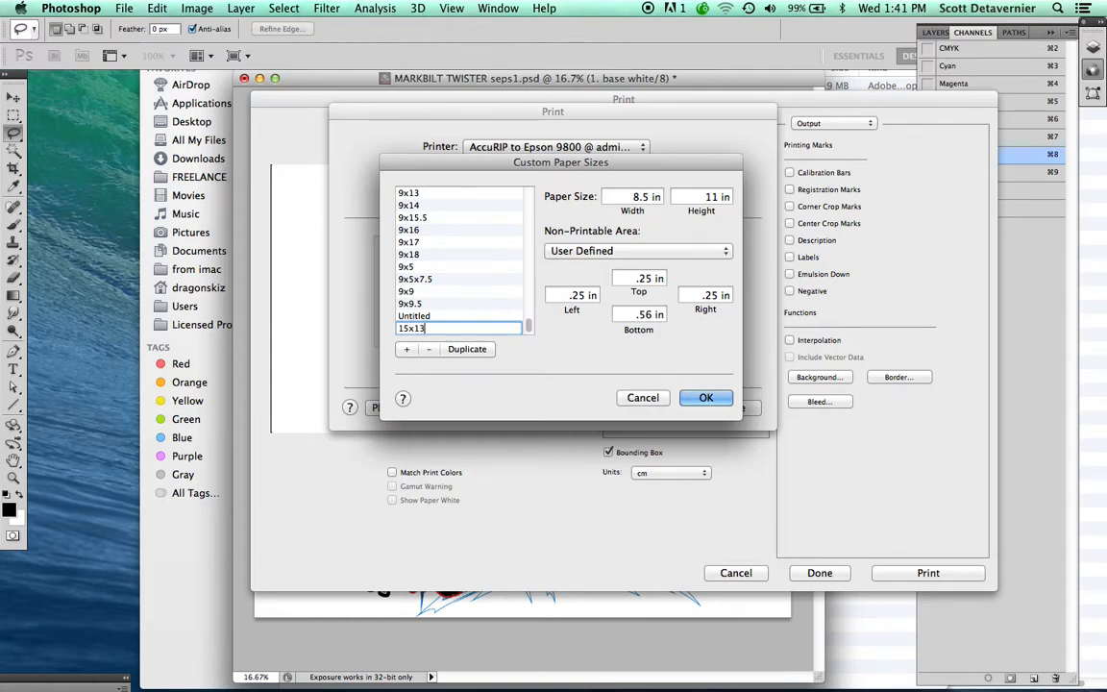
{"action": "type", "text": ".5"}
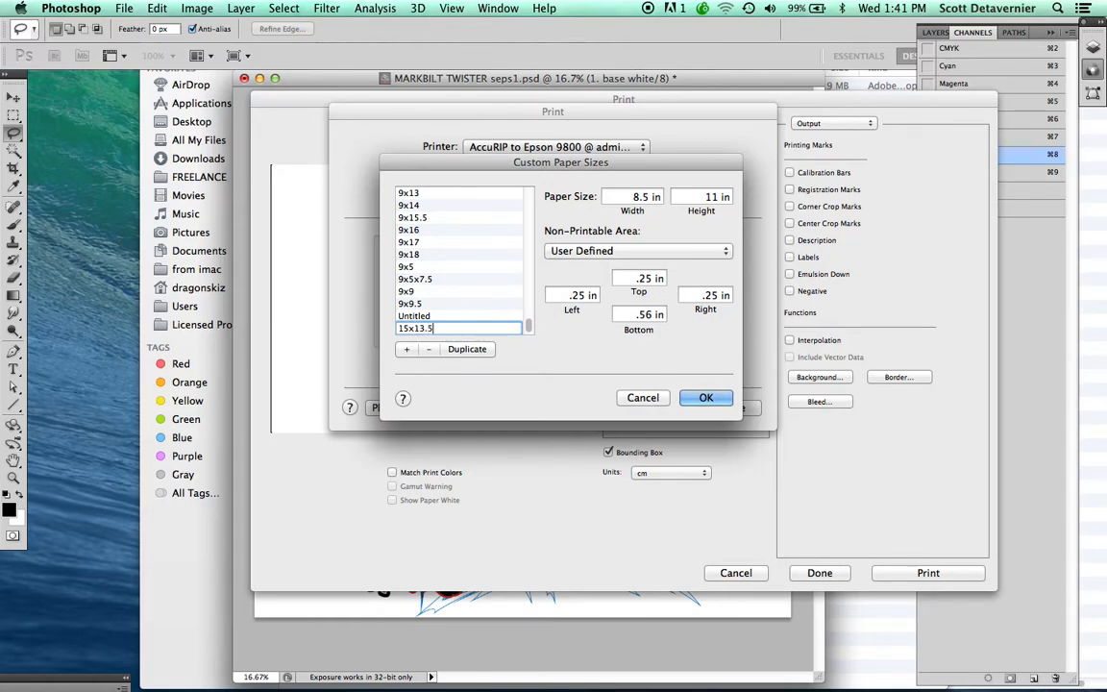
{"action": "left_click", "coordinate": [630, 196]}
{"action": "type", "text": "13.5"}
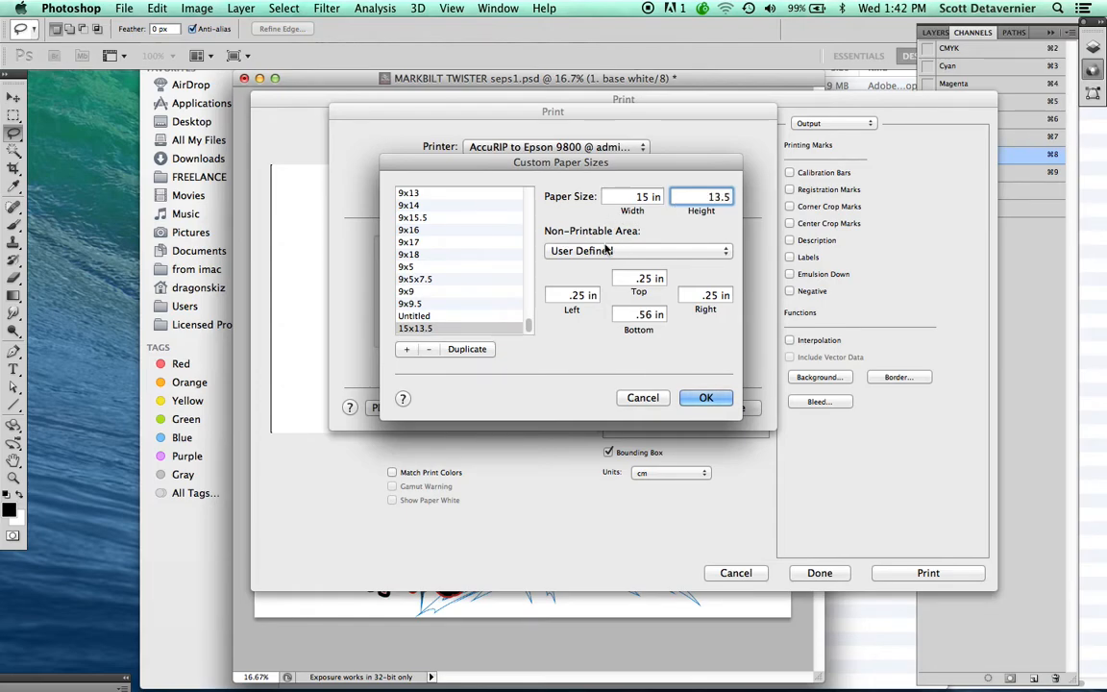
- Use the AccuRIP to Epson 9800 zero margins, confirm the 15x13.5 size and save page setup
{"action": "left_click", "coordinate": [638, 250]}
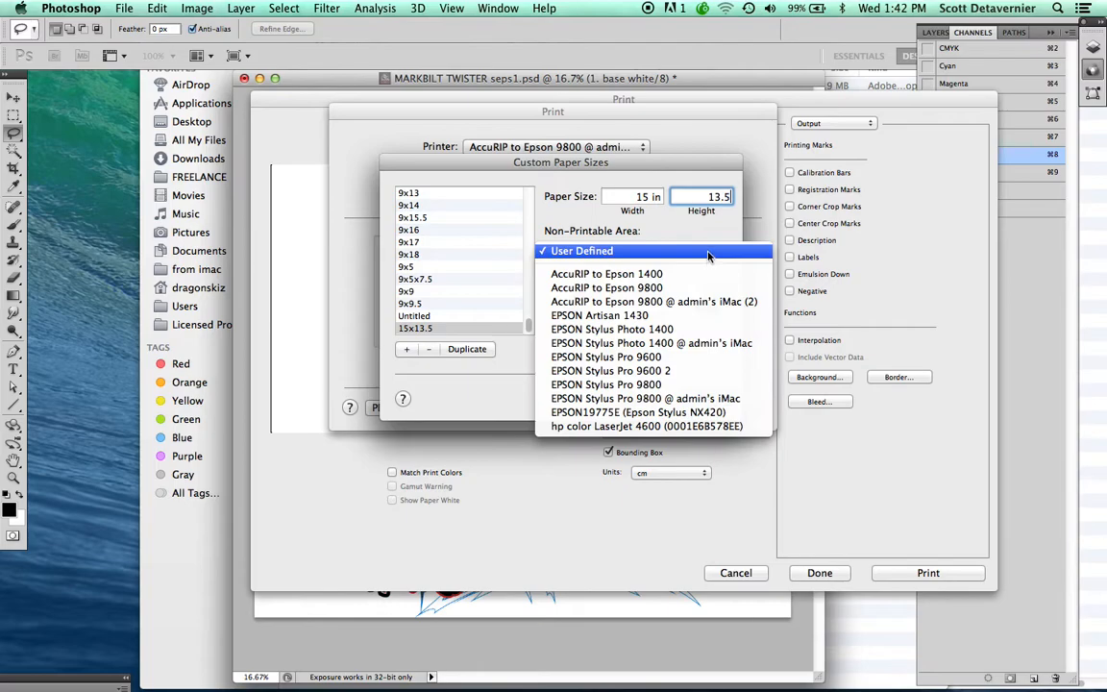
{"action": "mouse_move", "coordinate": [653, 300]}
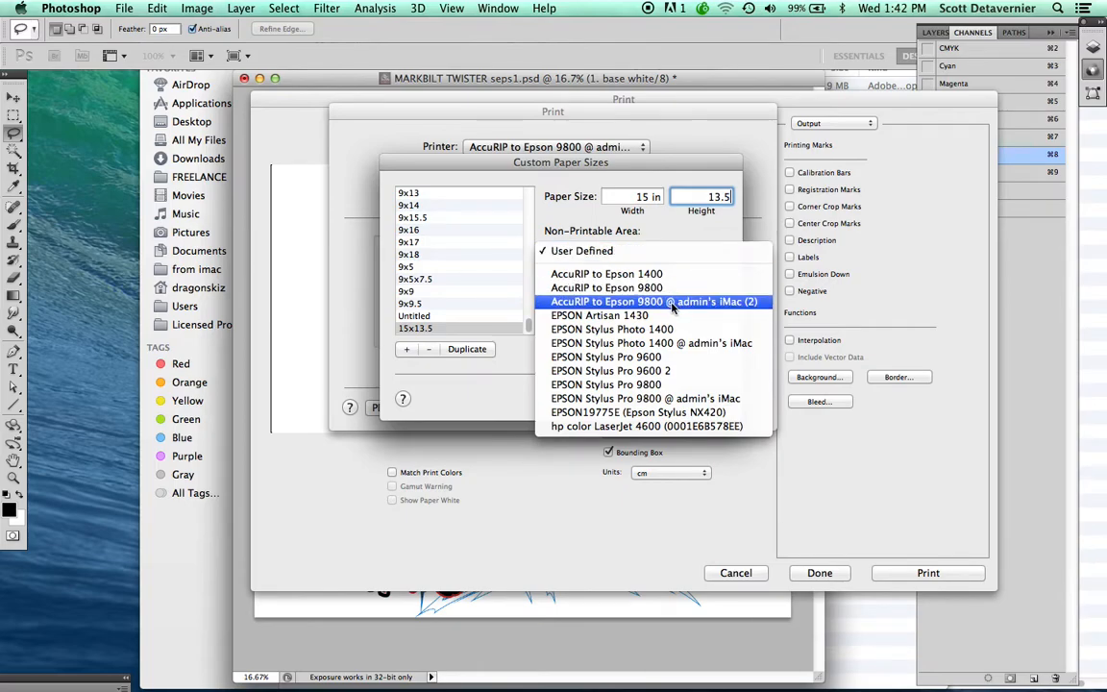
{"action": "mouse_move", "coordinate": [653, 301]}
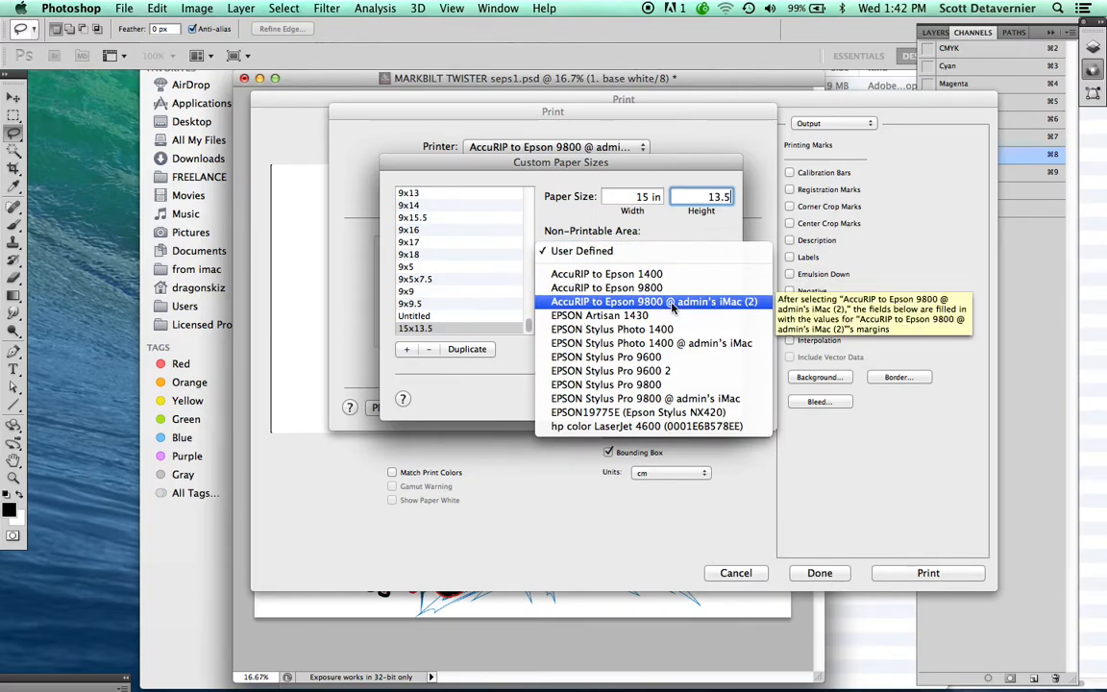
{"action": "left_click", "coordinate": [653, 301]}
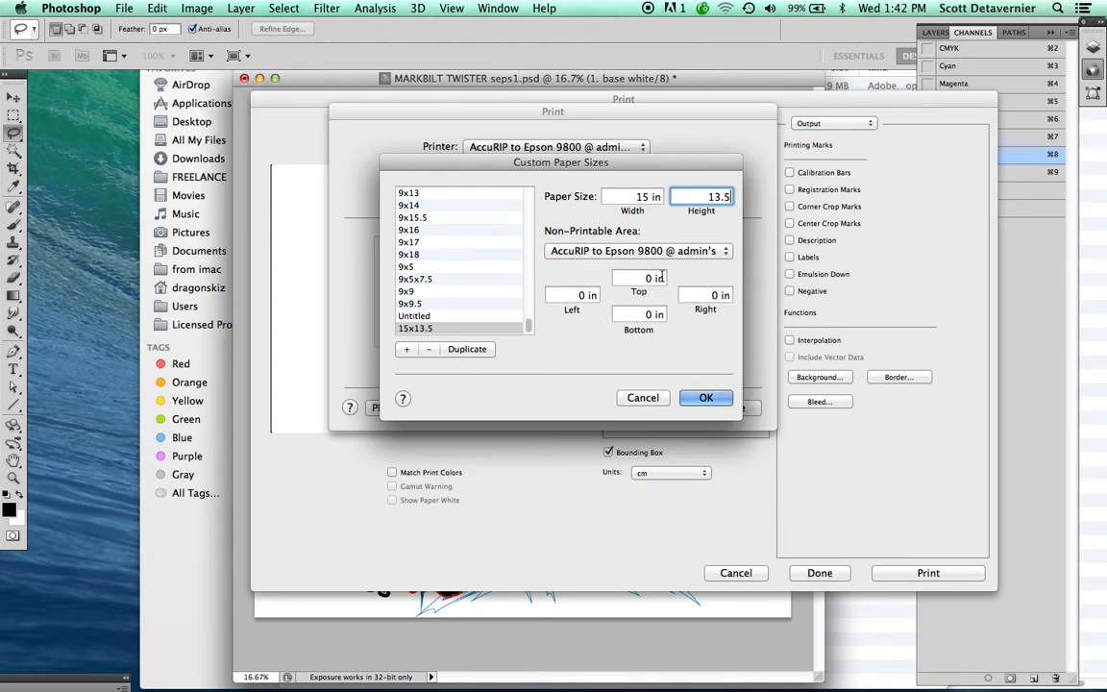
{"action": "mouse_move", "coordinate": [673, 271]}
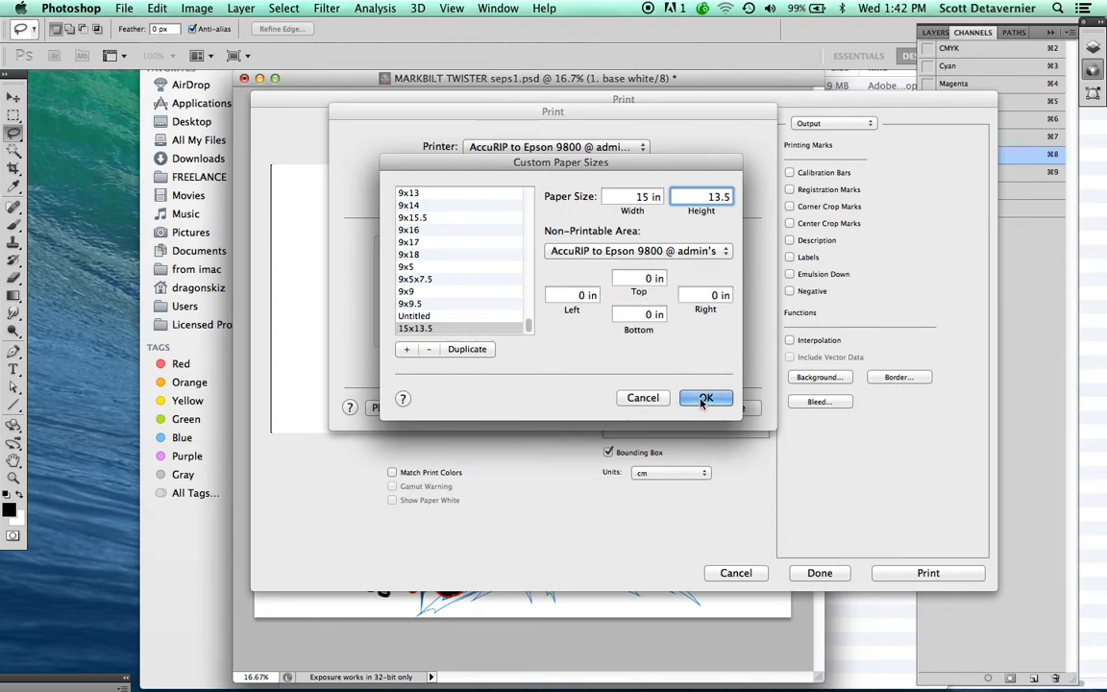
{"action": "left_click", "coordinate": [706, 398]}
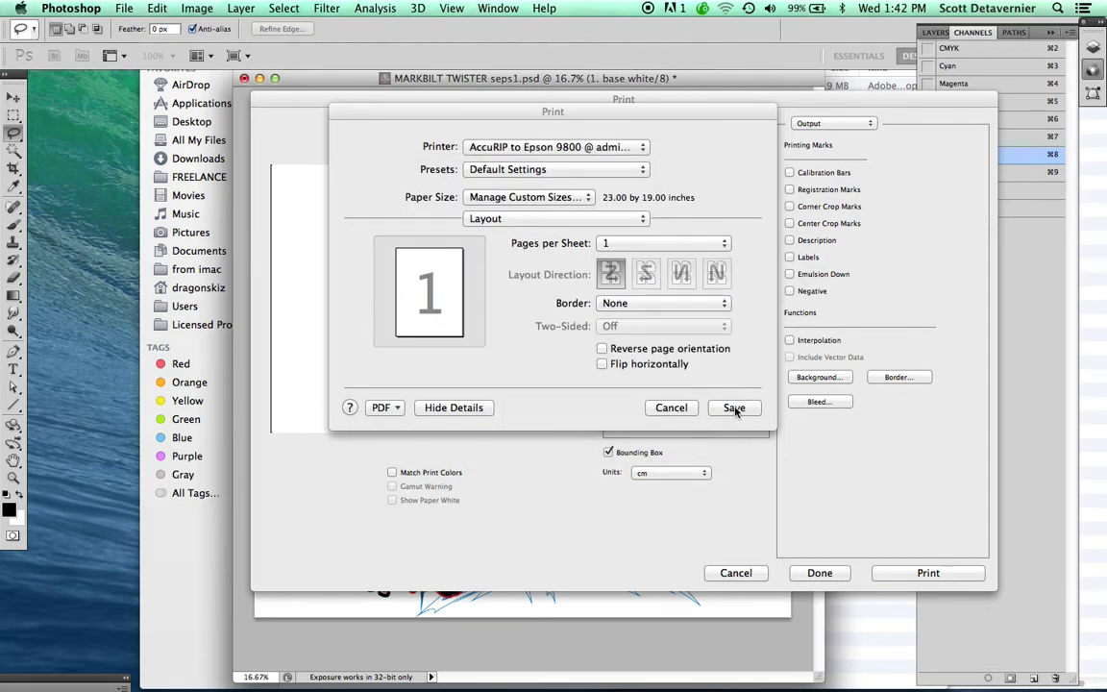
{"action": "left_click", "coordinate": [734, 408]}
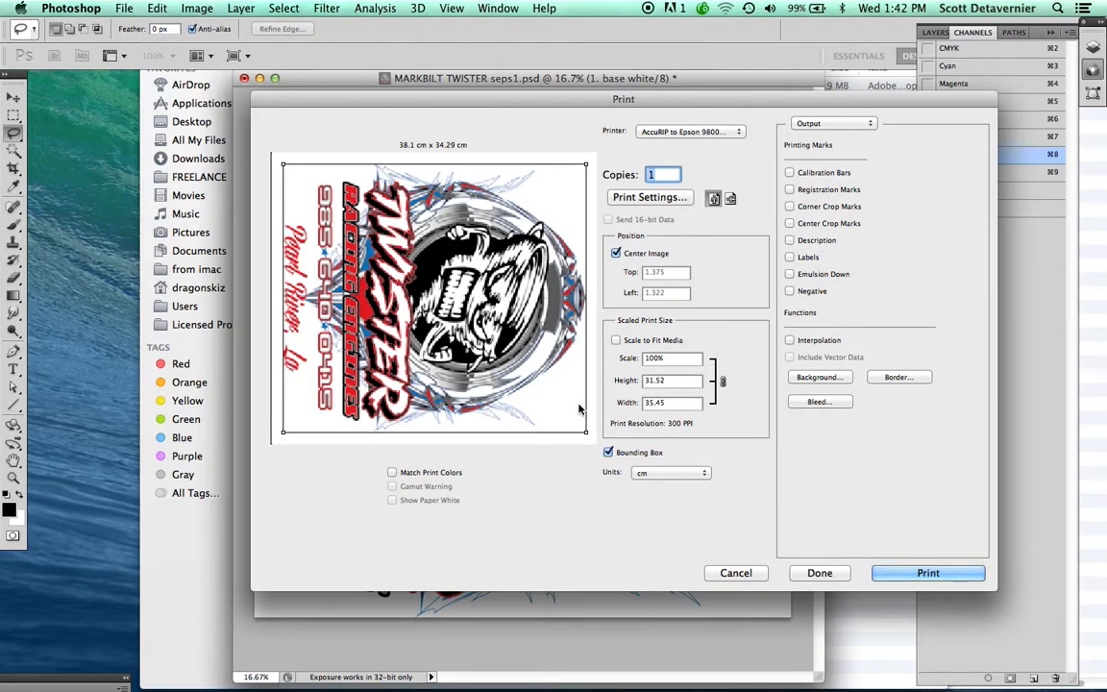
{"action": "mouse_move", "coordinate": [323, 190]}
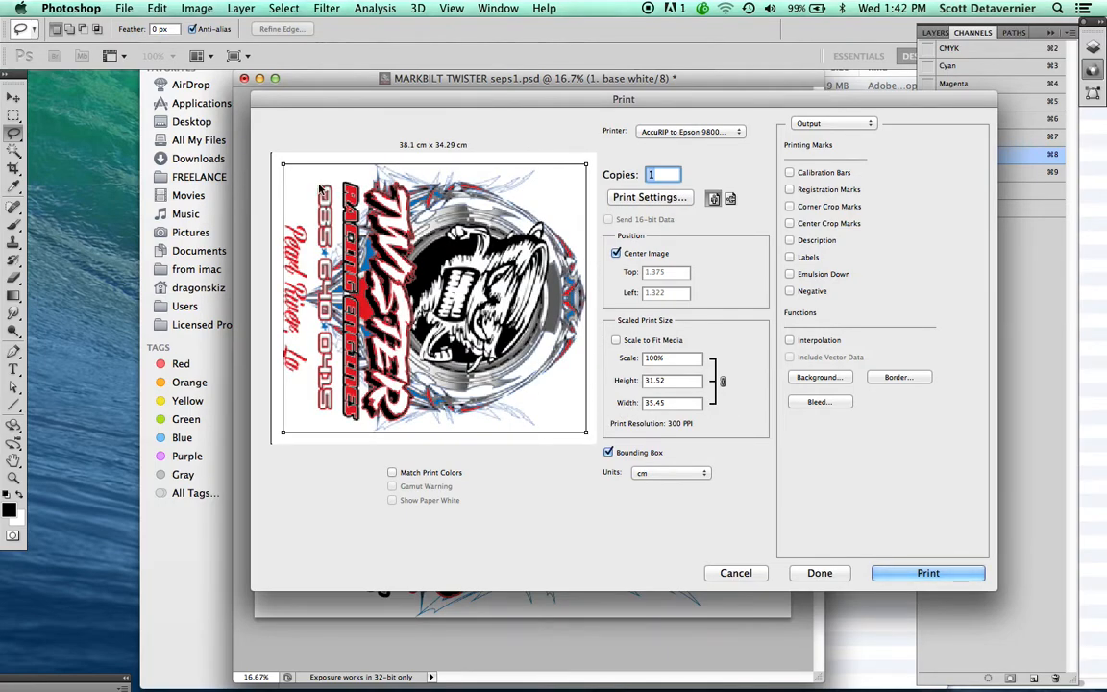
{"action": "mouse_move", "coordinate": [442, 403]}
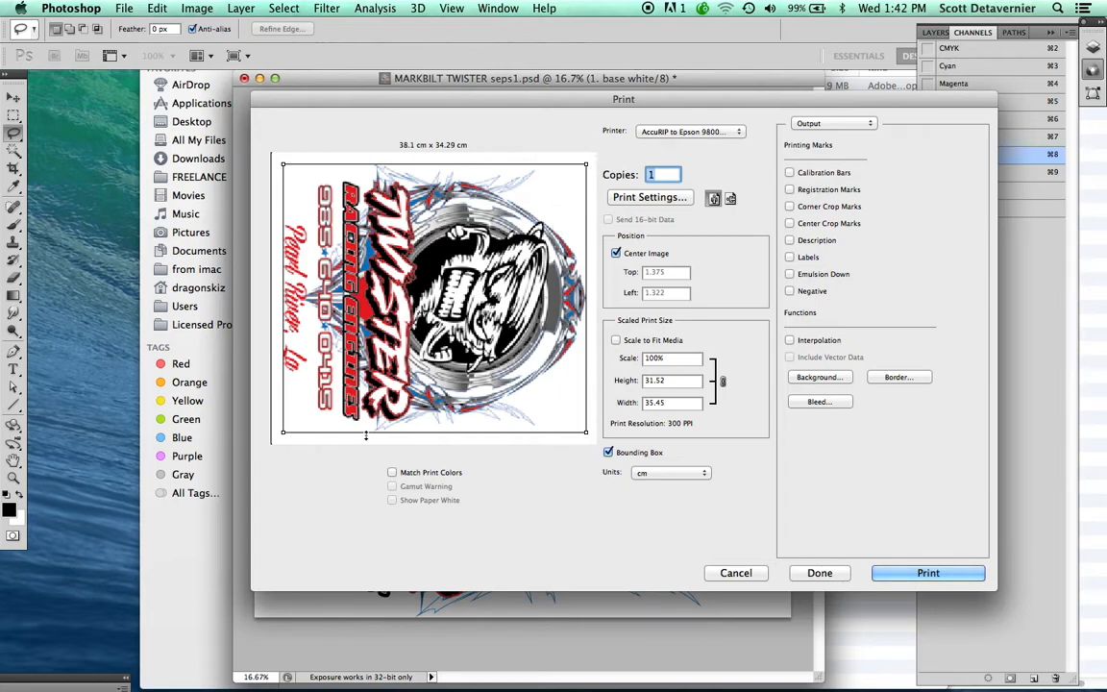
{"action": "mouse_move", "coordinate": [534, 175]}
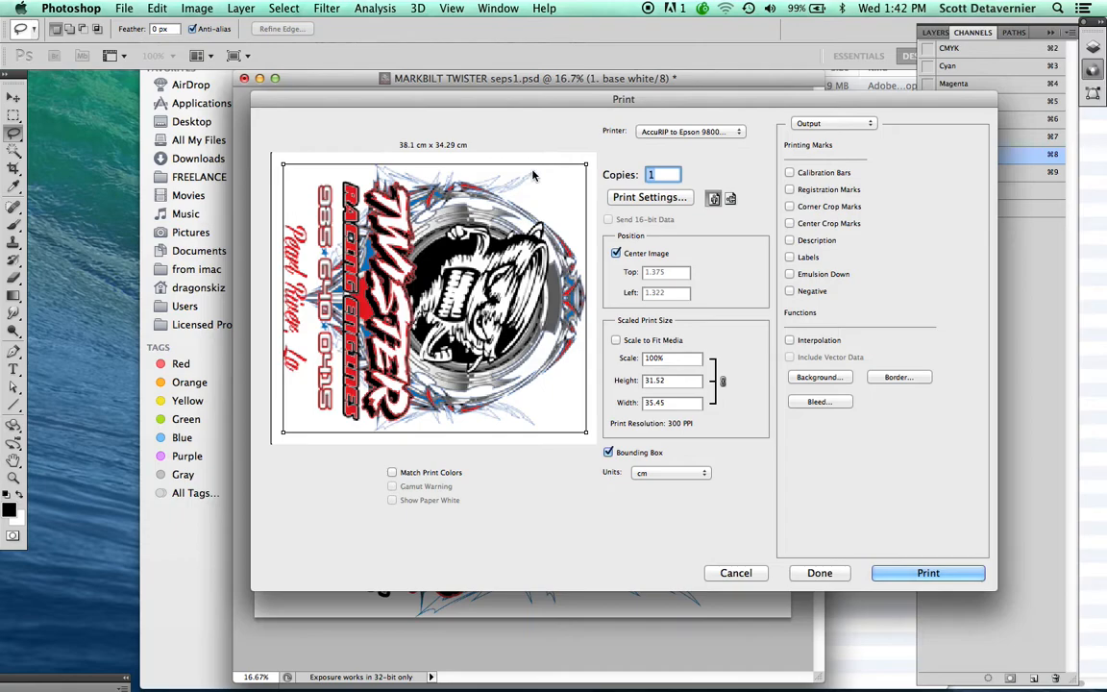
{"action": "mouse_move", "coordinate": [523, 164]}
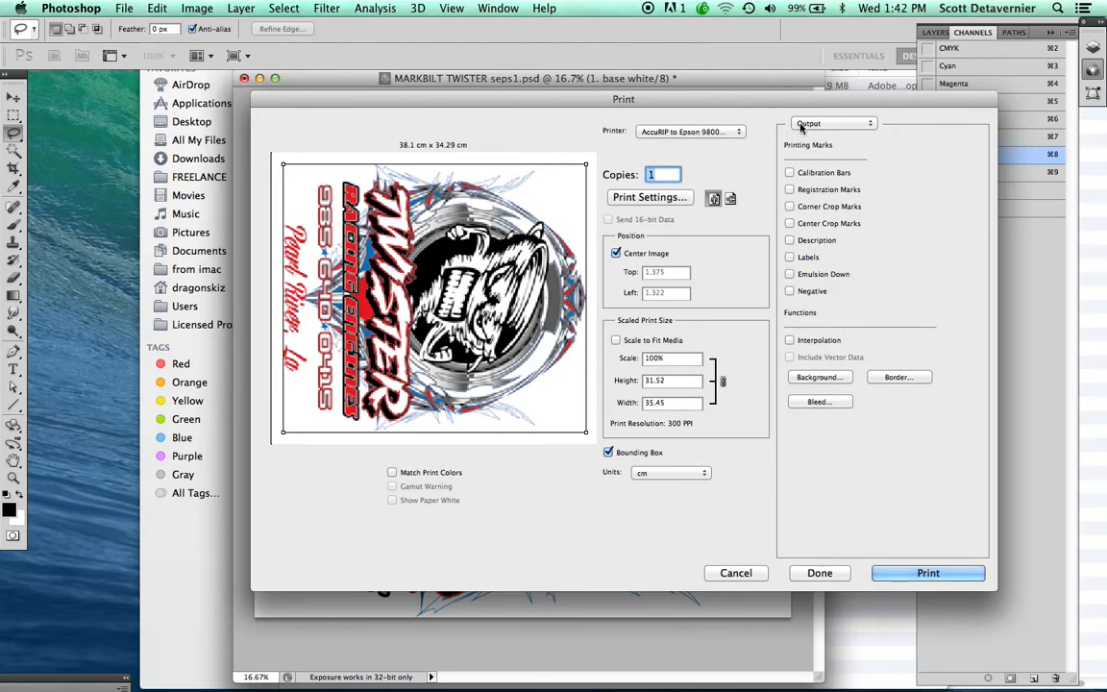
{"action": "mouse_move", "coordinate": [815, 125]}
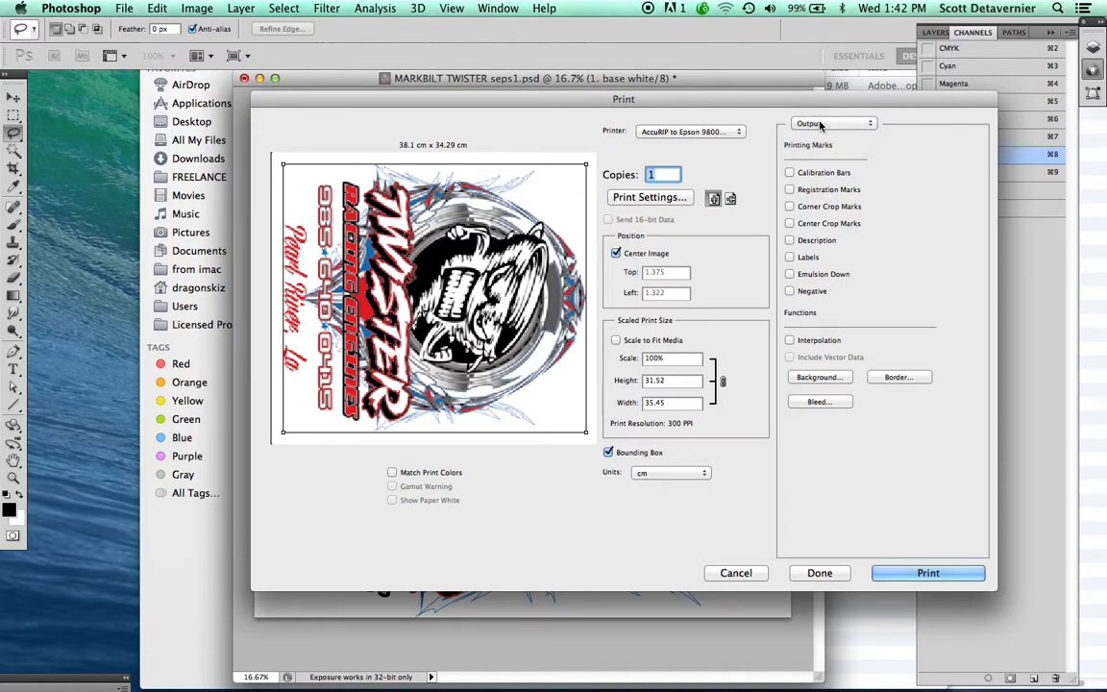
- Enable Registration Marks, Center Crop Marks and Labels, then cancel out of the Print dialog
{"action": "left_click", "coordinate": [789, 190]}
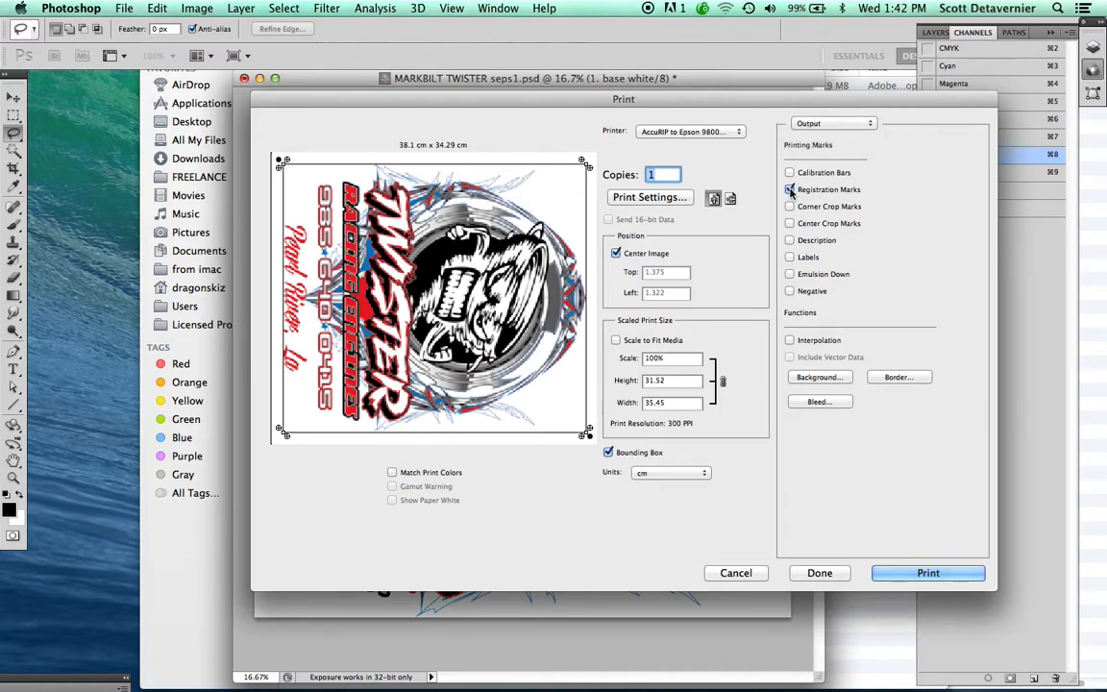
{"action": "left_click", "coordinate": [790, 190]}
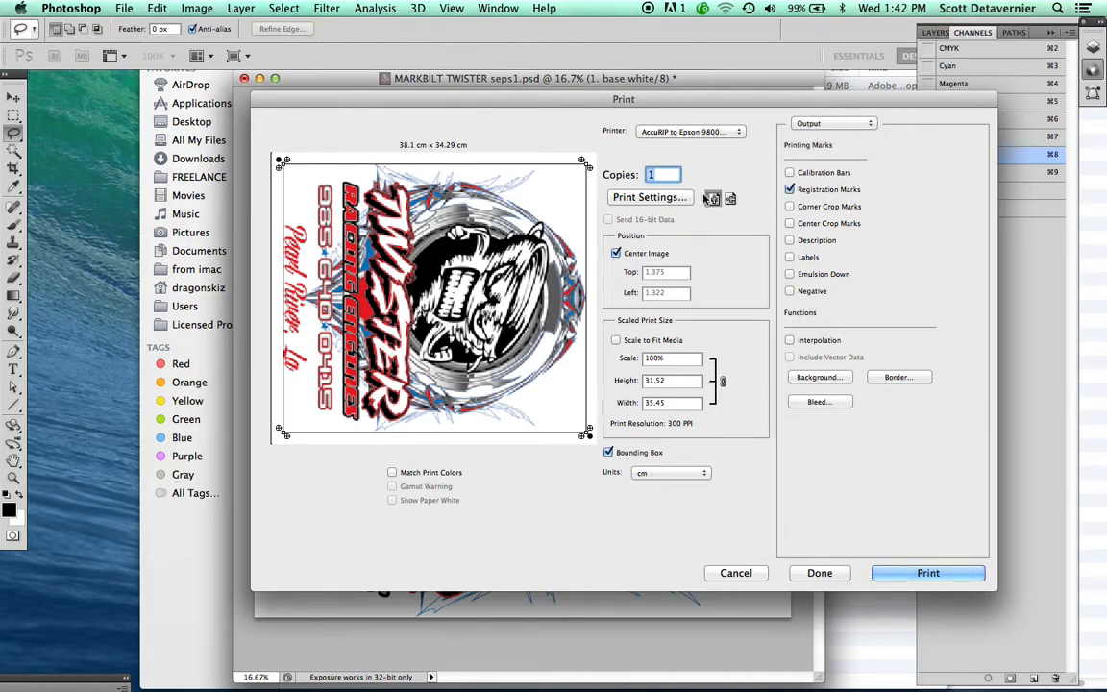
{"action": "left_click", "coordinate": [789, 223]}
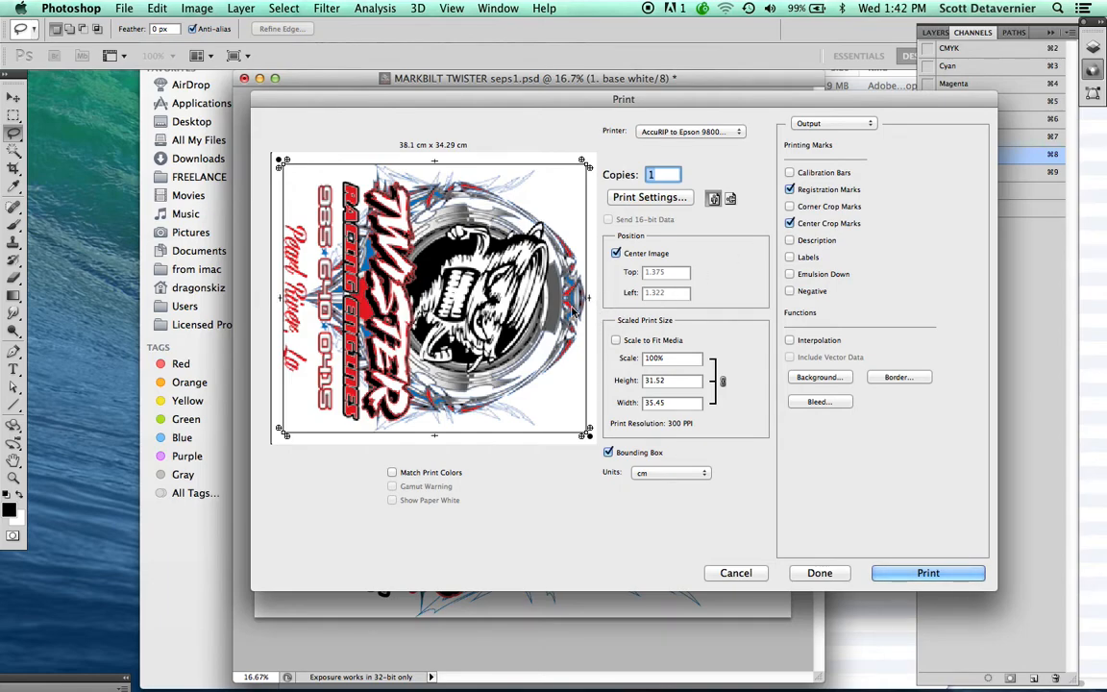
{"action": "left_click", "coordinate": [790, 258]}
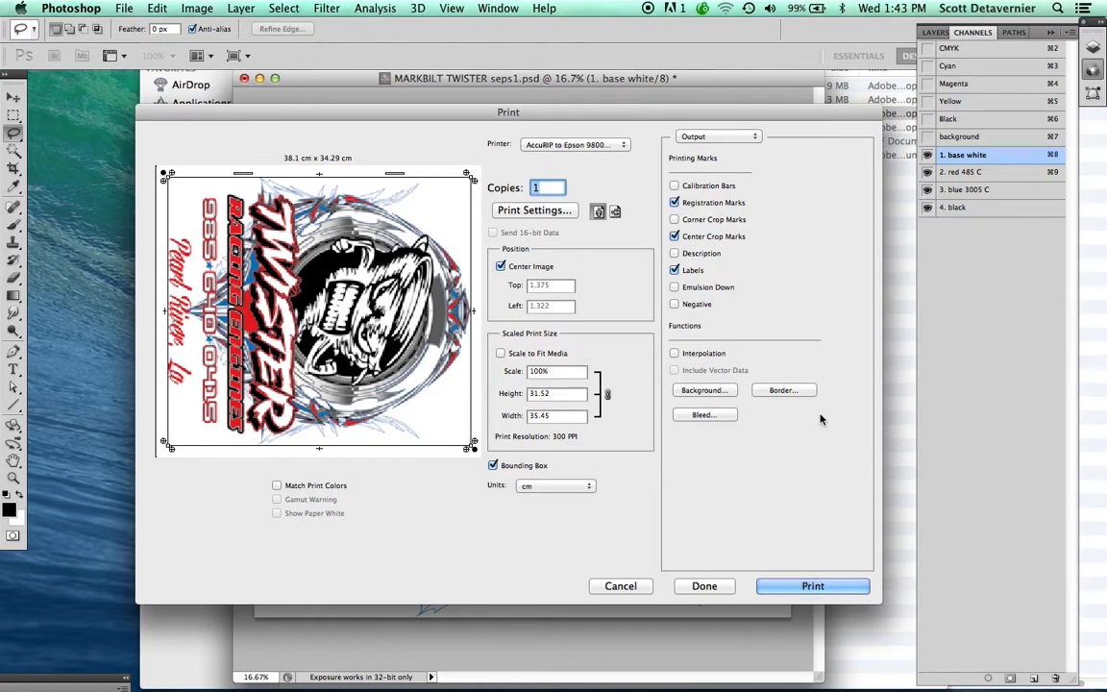
{"action": "mouse_move", "coordinate": [442, 369]}
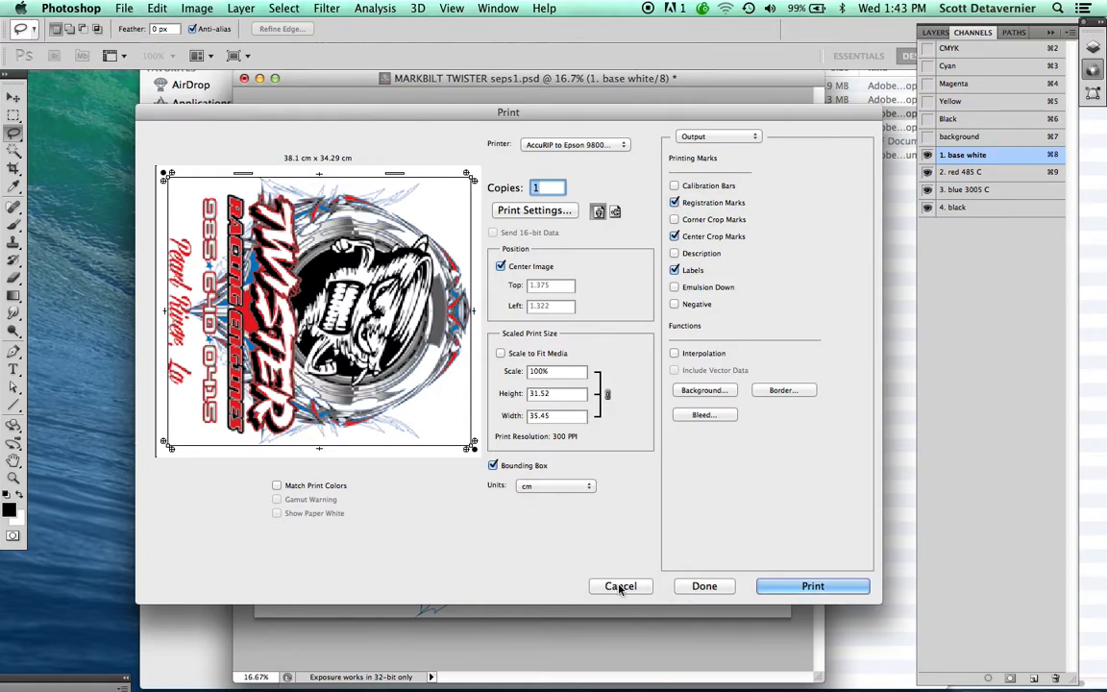
{"action": "left_click", "coordinate": [619, 584]}
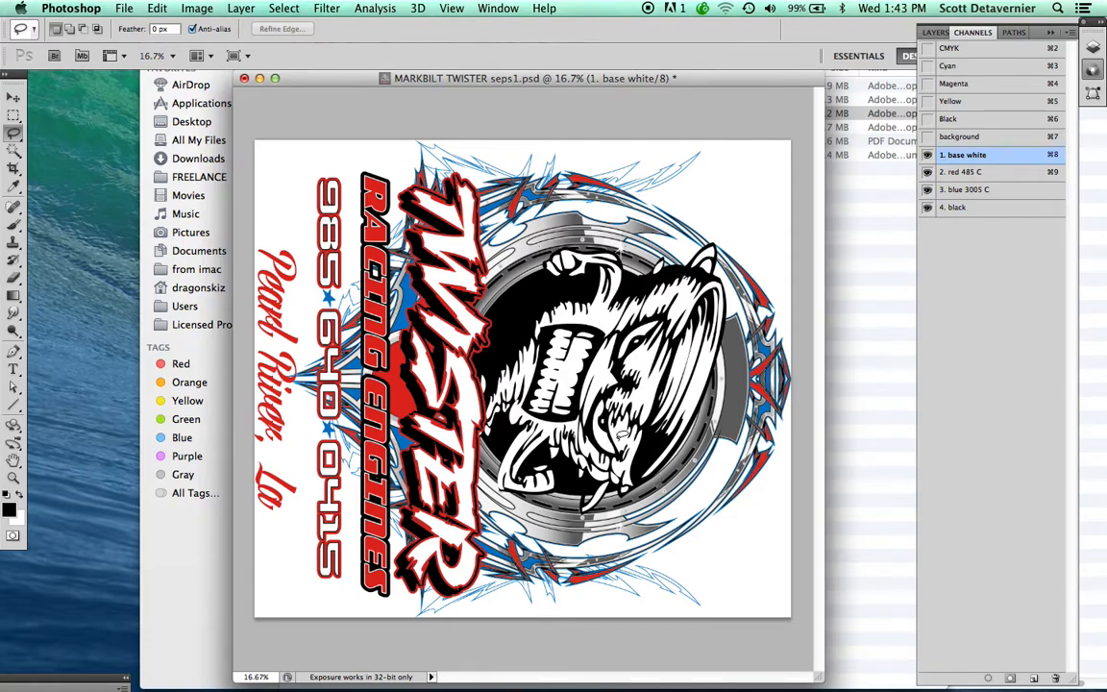